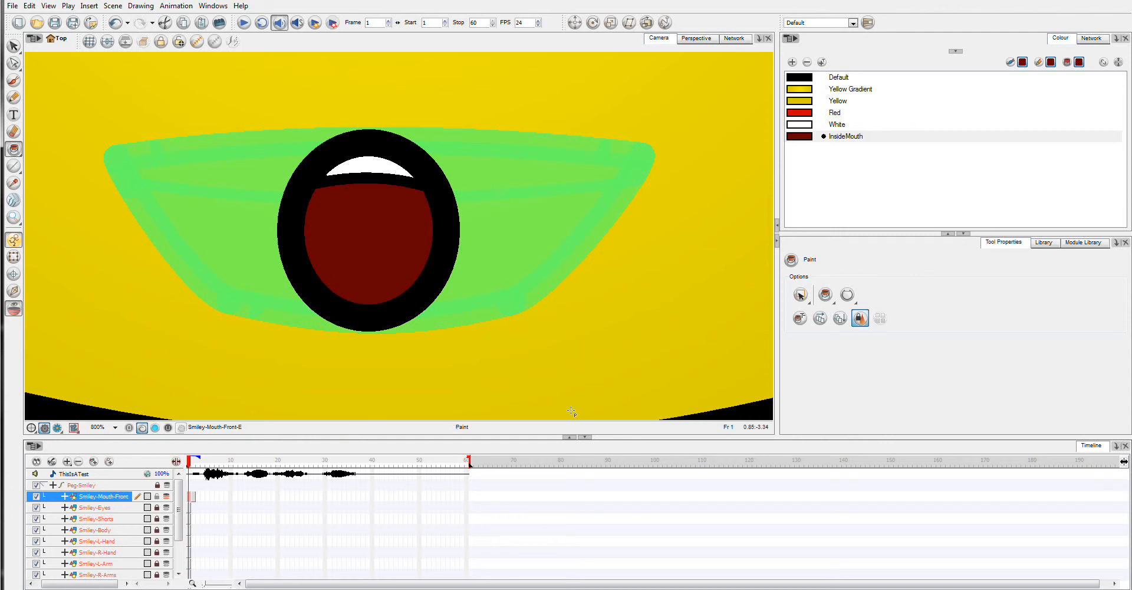
{"action": "mouse_move", "coordinate": [524, 374]}
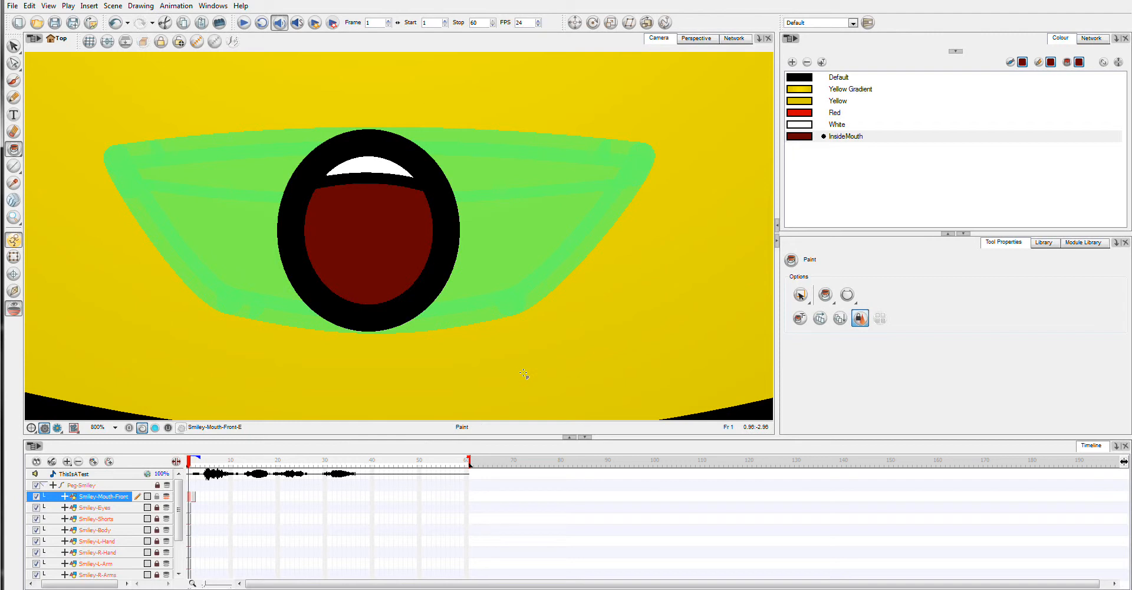
{"action": "mouse_move", "coordinate": [707, 117]}
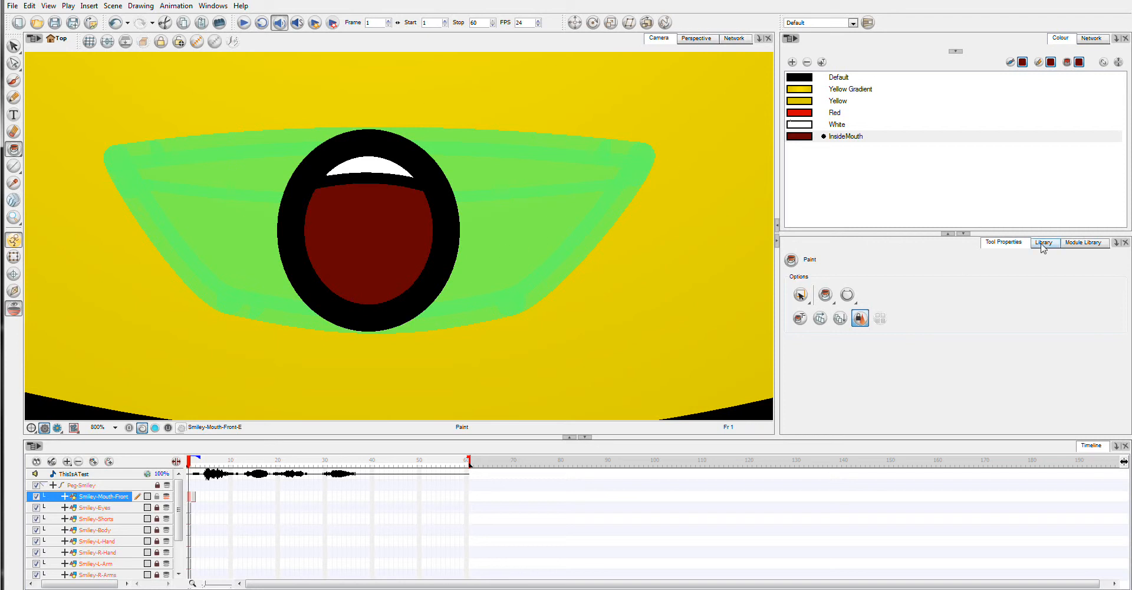
Show Drawing Substitution for the mouth layer and preview its drawings, returning to drawing 1
{"action": "left_click", "coordinate": [1043, 241]}
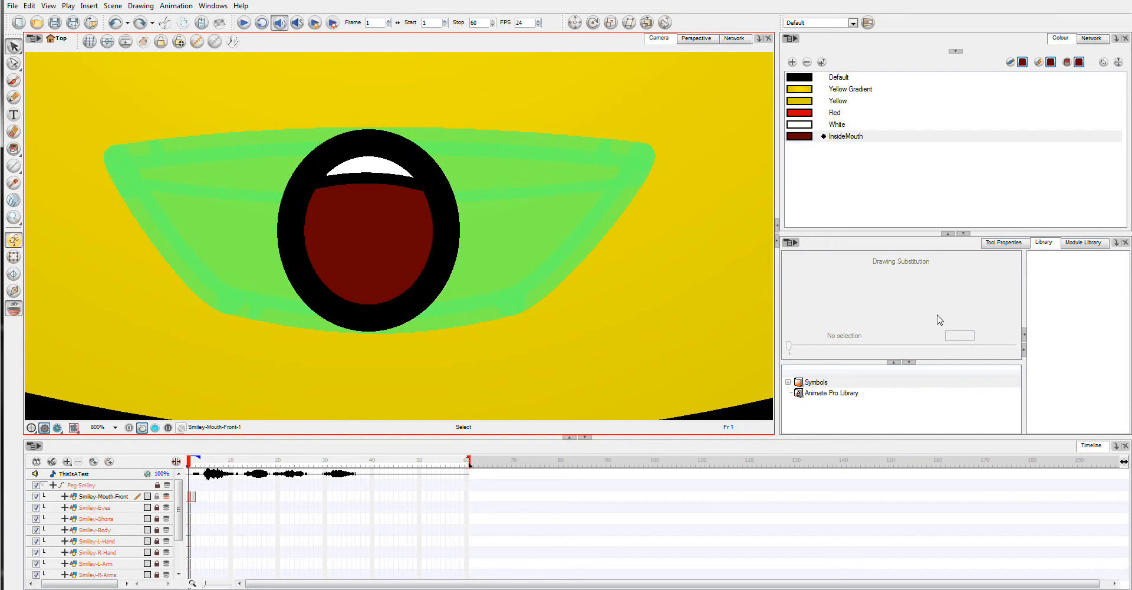
{"action": "left_click_drag", "start_coordinate": [340, 108], "coordinate": [318, 392]}
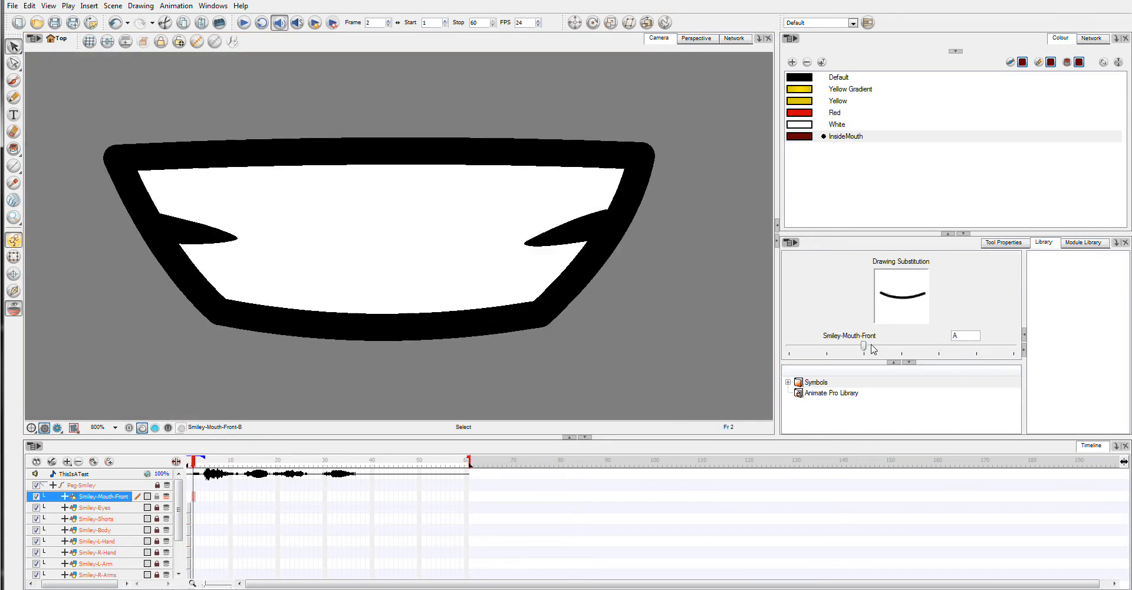
{"action": "left_click_drag", "start_coordinate": [862, 346], "coordinate": [865, 345]}
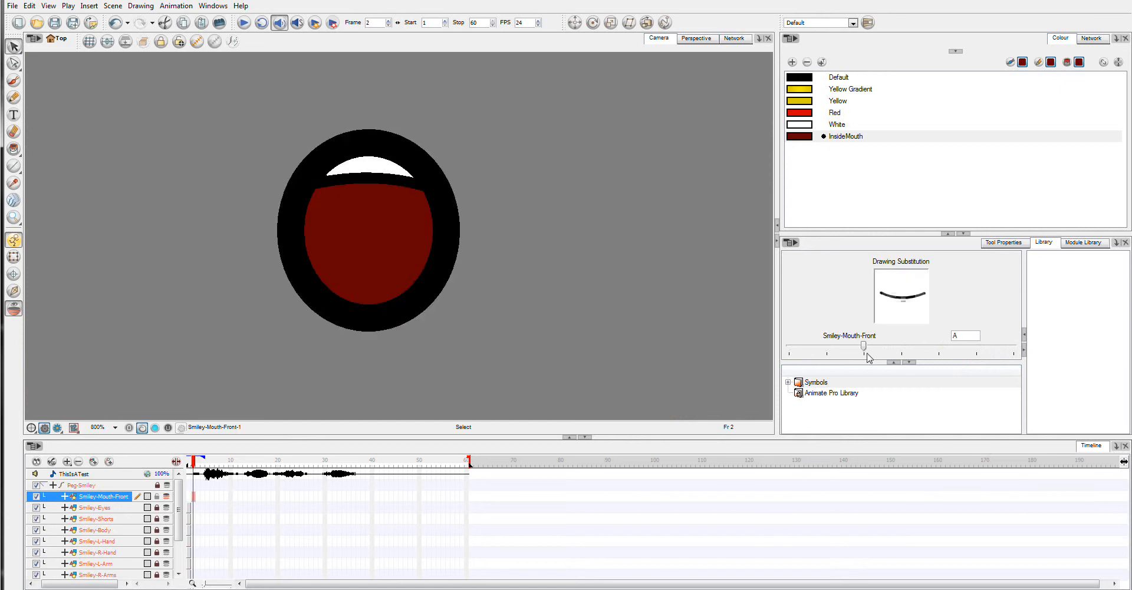
{"action": "left_click_drag", "start_coordinate": [864, 345], "coordinate": [936, 345]}
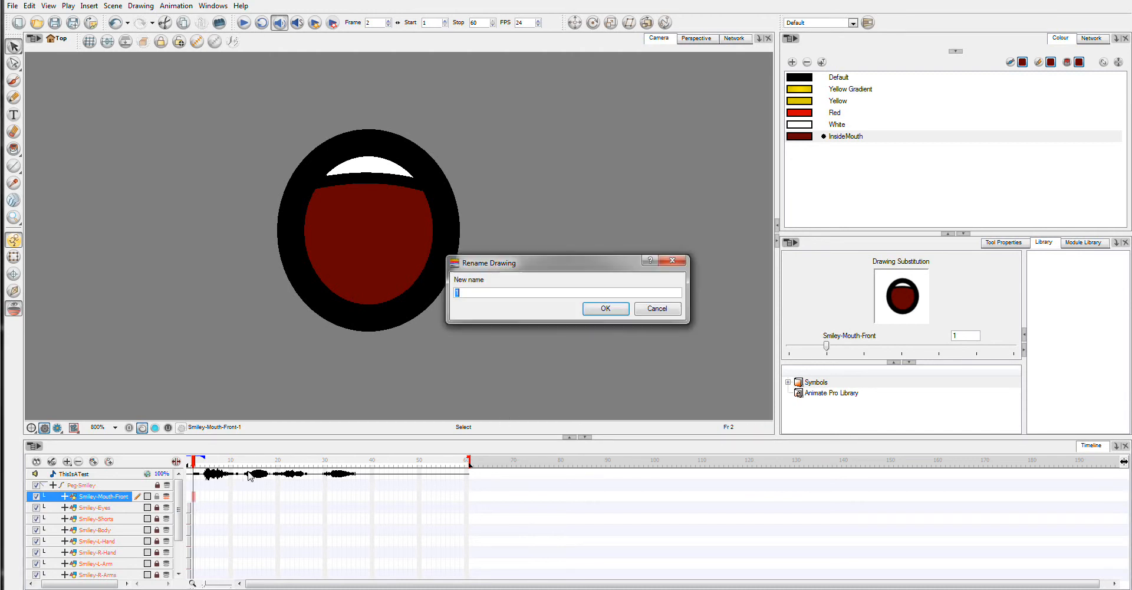
Rename the red-inside open-mouth drawing from 1 to E
{"action": "type", "text": "E"}
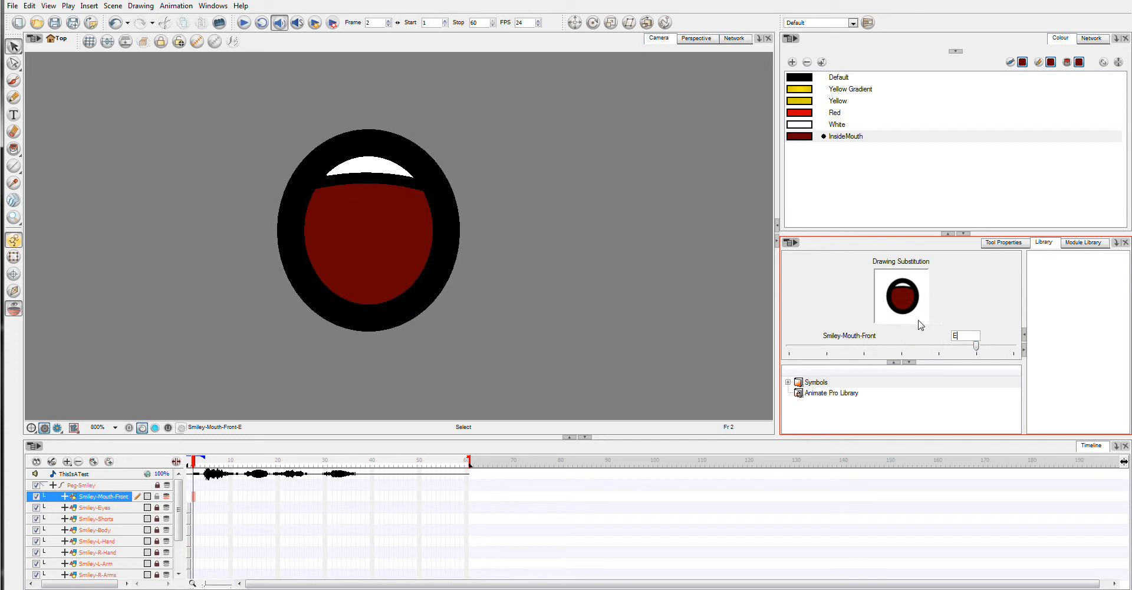
{"action": "mouse_move", "coordinate": [887, 352]}
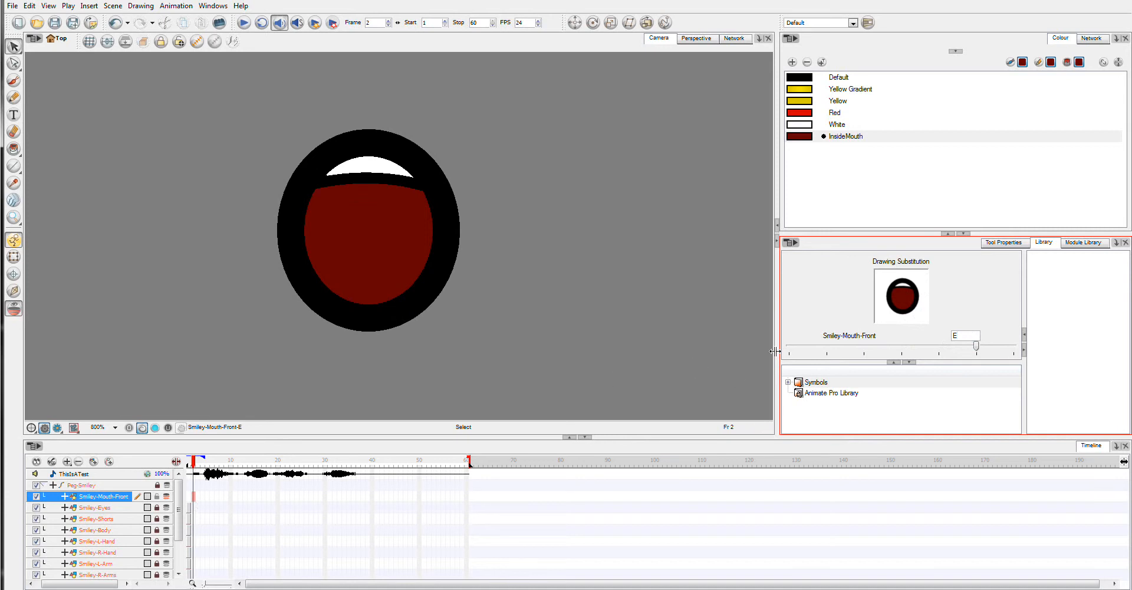
{"action": "left_click_drag", "start_coordinate": [973, 345], "coordinate": [862, 345]}
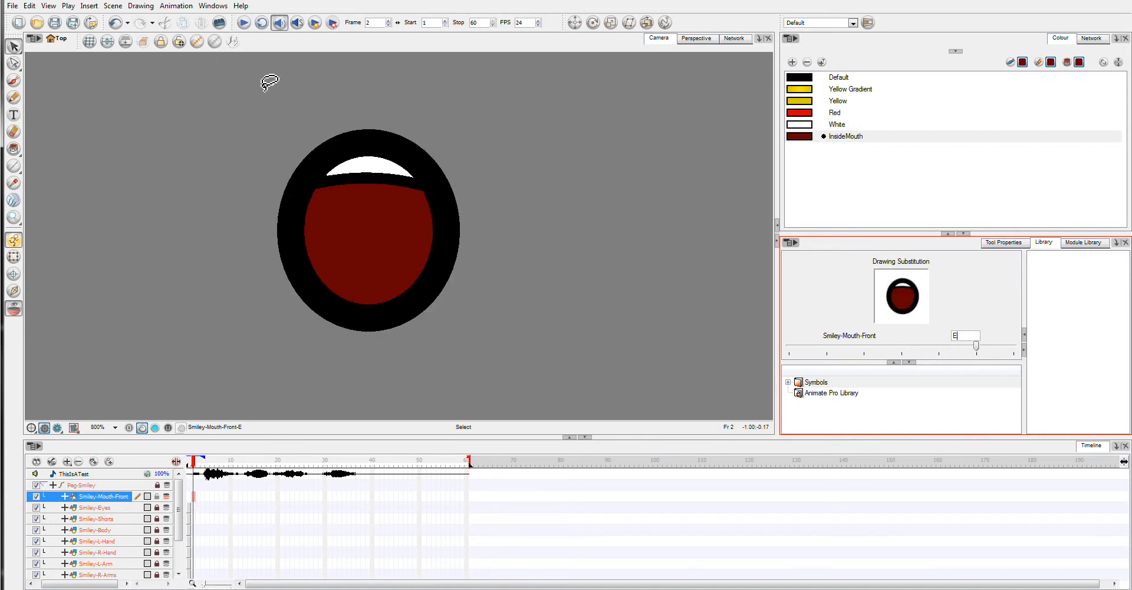
Review the A–G and X mouth chart in the ThisIsATest sound editor, then close it
{"action": "left_click", "coordinate": [368, 231]}
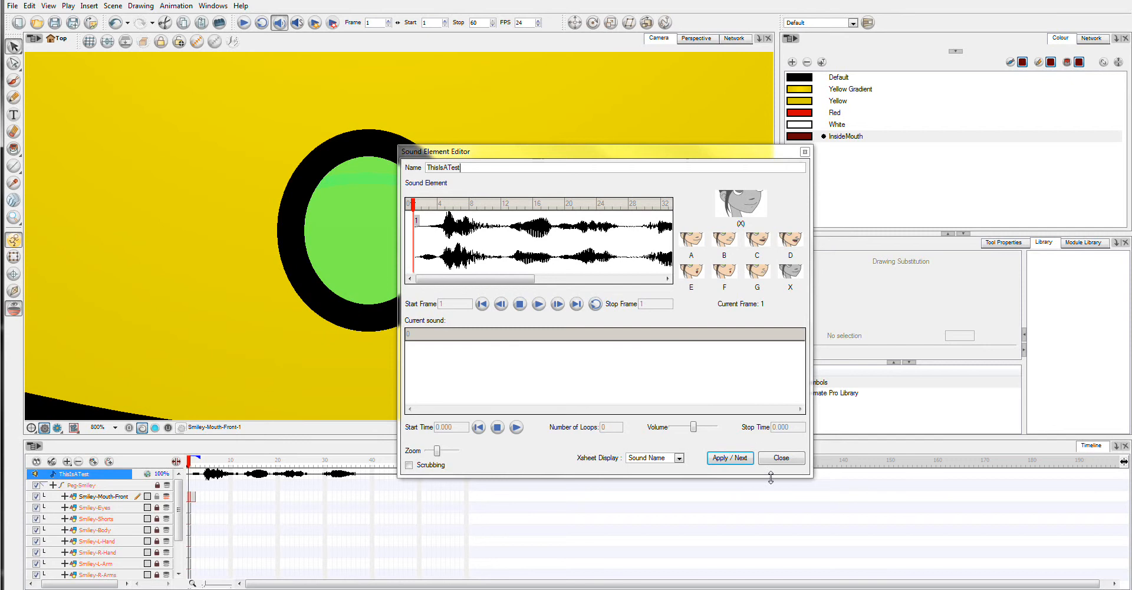
{"action": "left_click", "coordinate": [780, 457]}
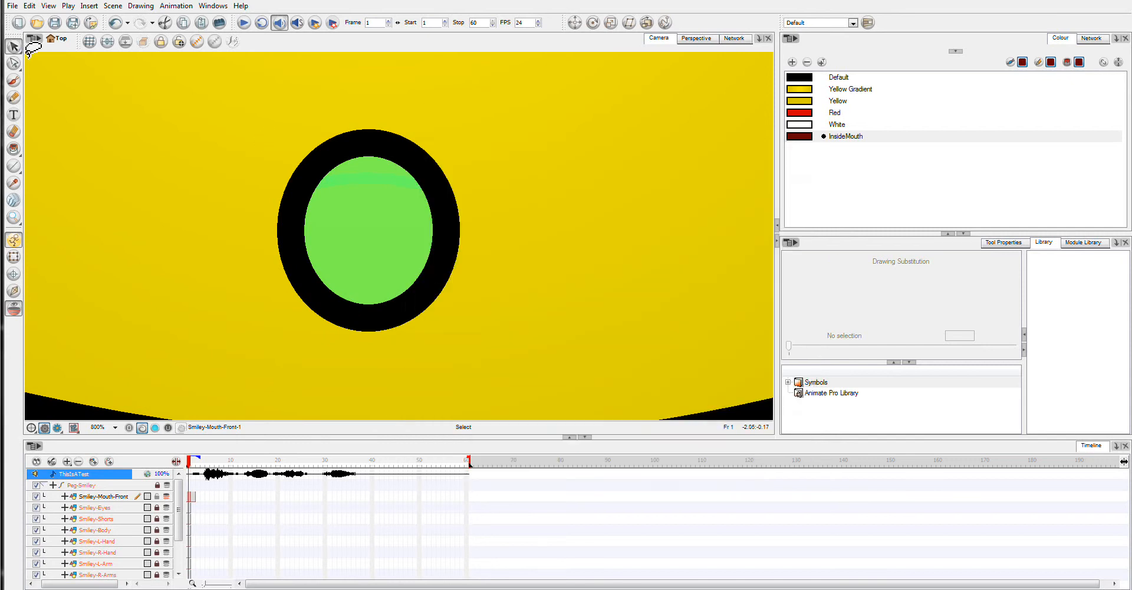
Select the ring-shaped O mouth and scale it down into a smaller, thicker oval
{"action": "left_click_drag", "start_coordinate": [353, 122], "coordinate": [354, 126]}
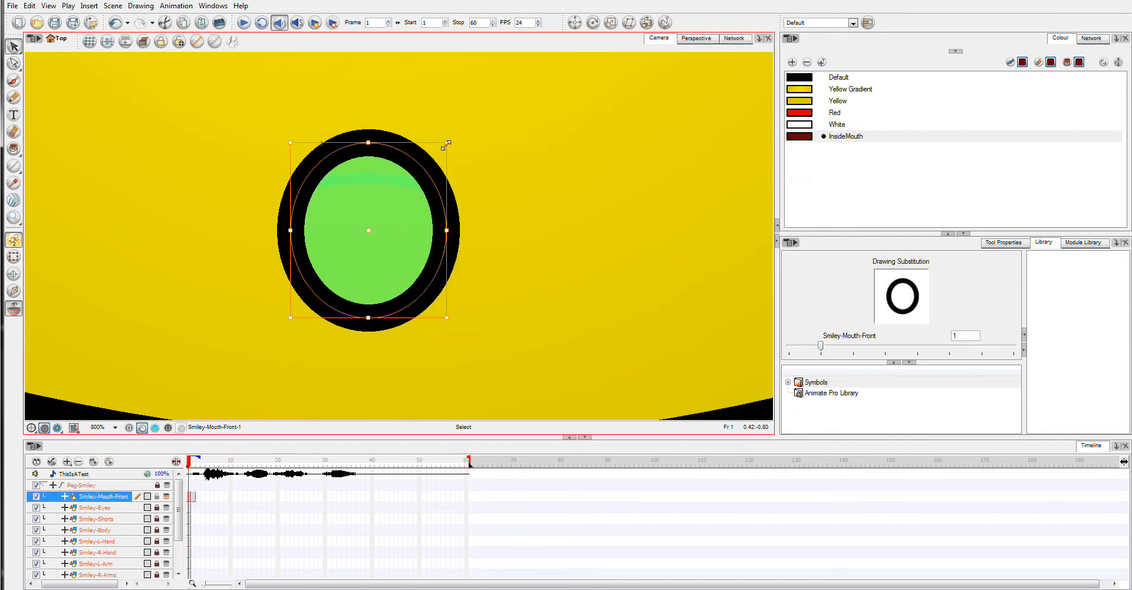
{"action": "left_click_drag", "start_coordinate": [446, 144], "coordinate": [382, 202]}
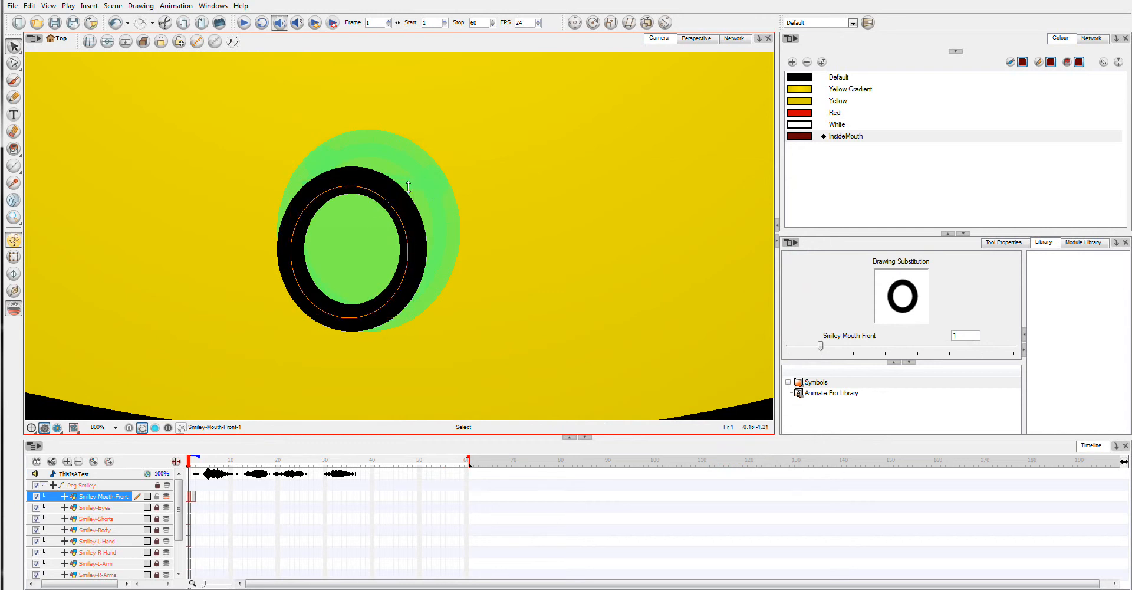
{"action": "left_click_drag", "start_coordinate": [408, 188], "coordinate": [399, 179]}
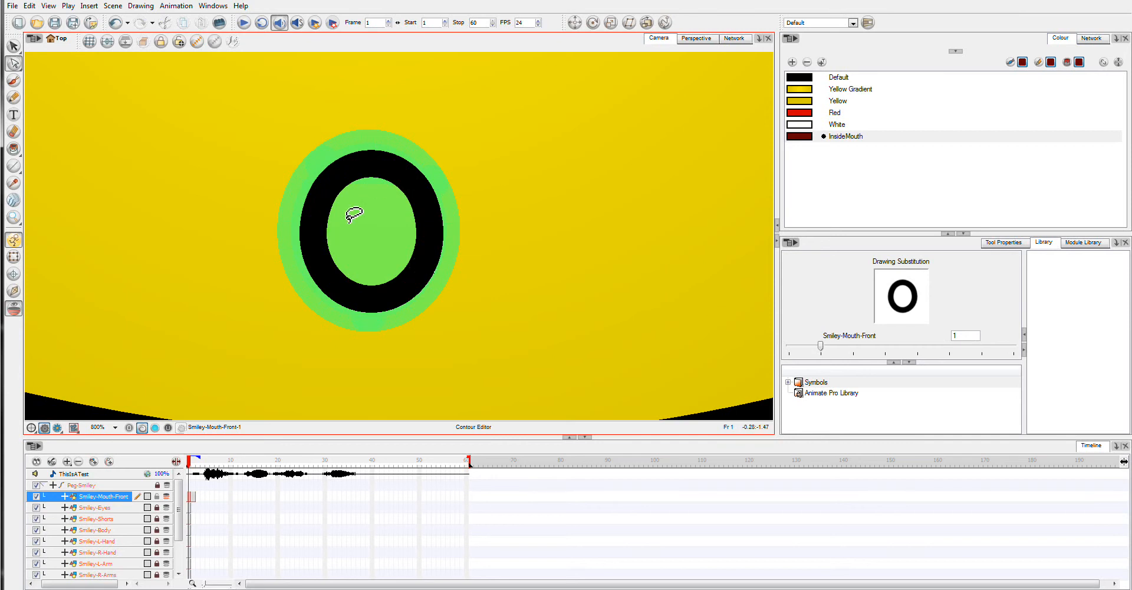
Return to the Select tool and select the ring mouth drawing
{"action": "left_click", "coordinate": [13, 46]}
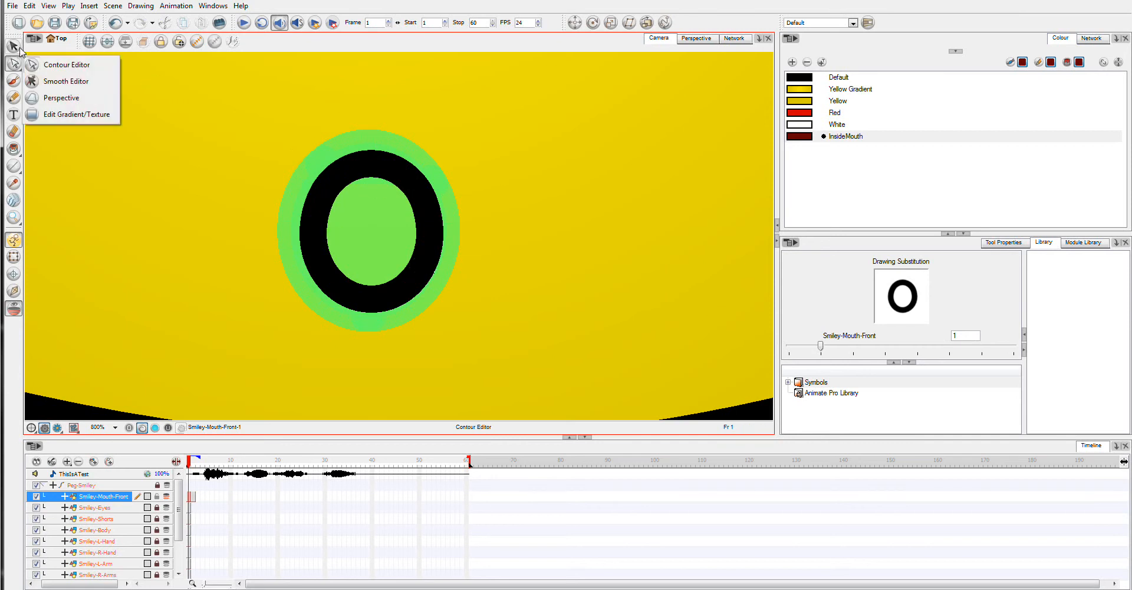
{"action": "left_click", "coordinate": [13, 45]}
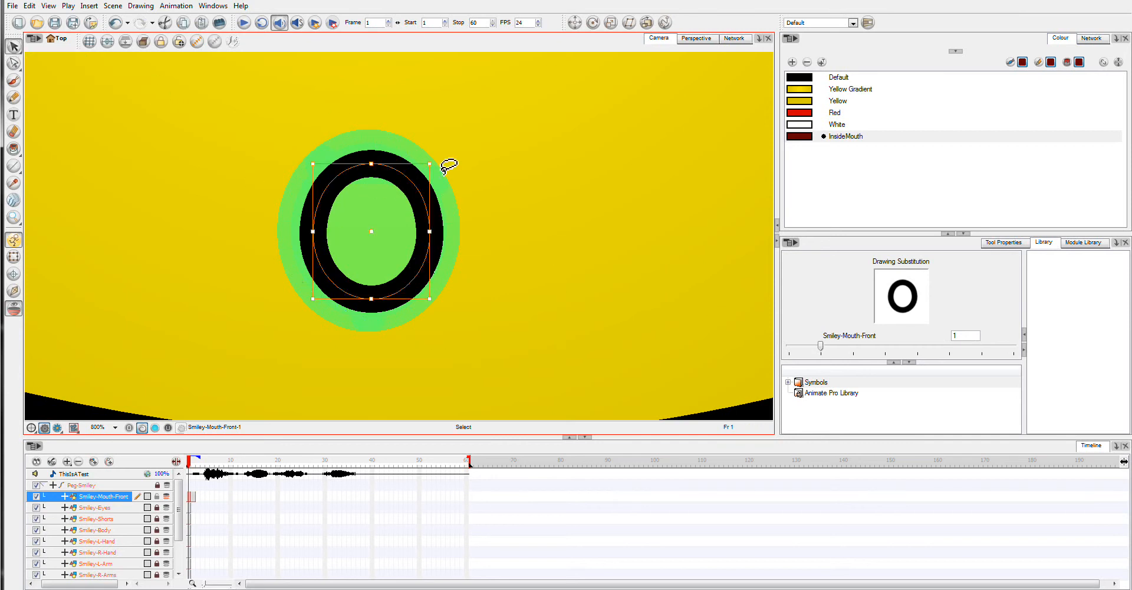
{"action": "left_click_drag", "start_coordinate": [433, 148], "coordinate": [411, 171]}
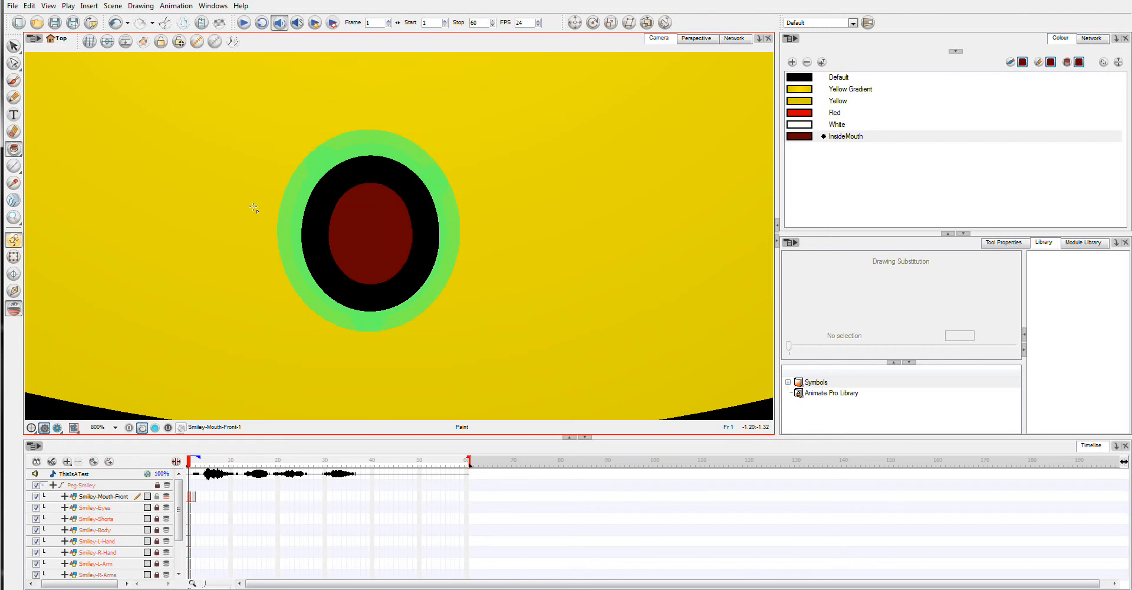
{"action": "mouse_move", "coordinate": [409, 427]}
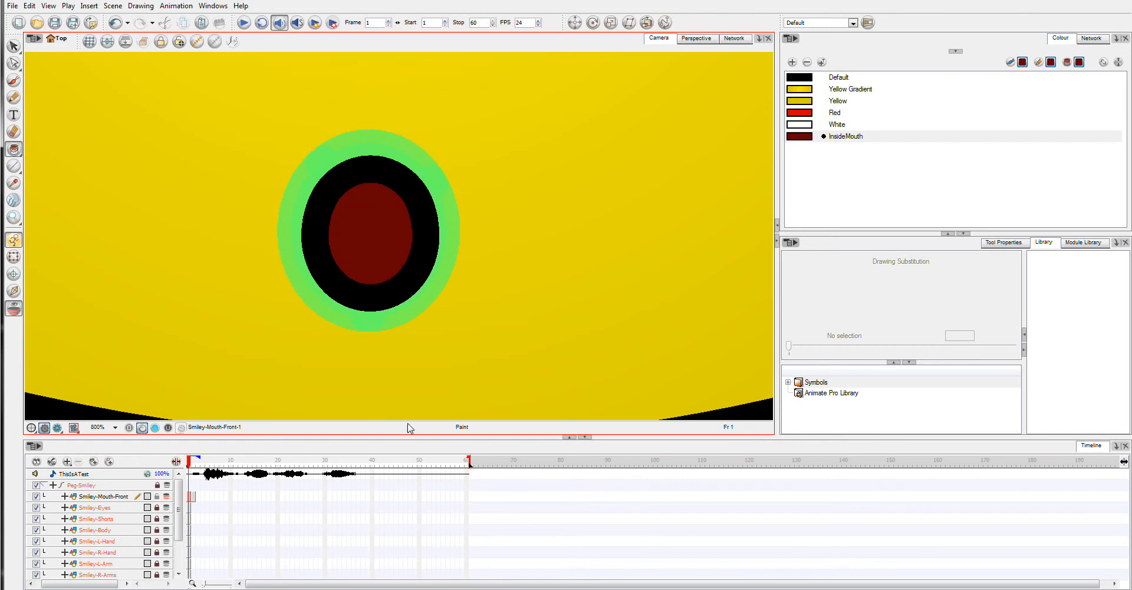
{"action": "right_click", "coordinate": [191, 502]}
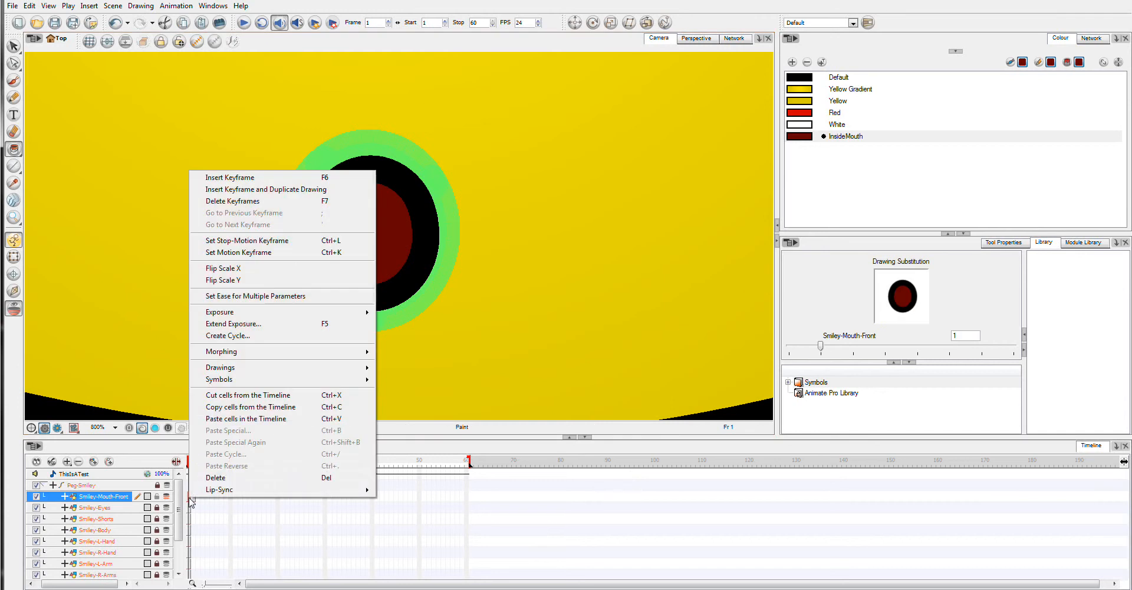
{"action": "mouse_move", "coordinate": [220, 367]}
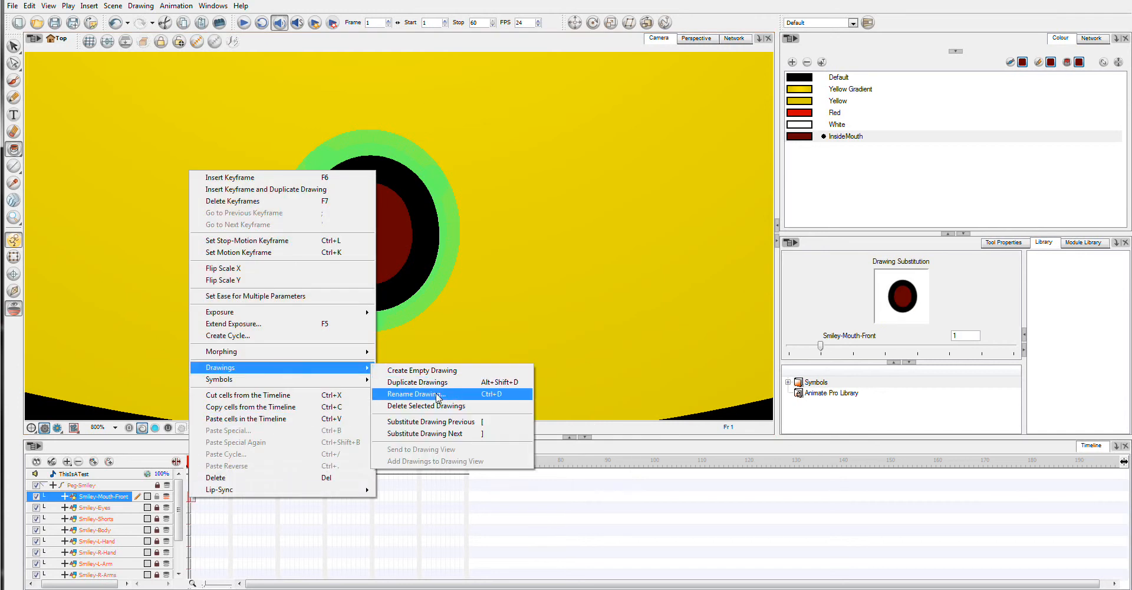
{"action": "left_click", "coordinate": [415, 393]}
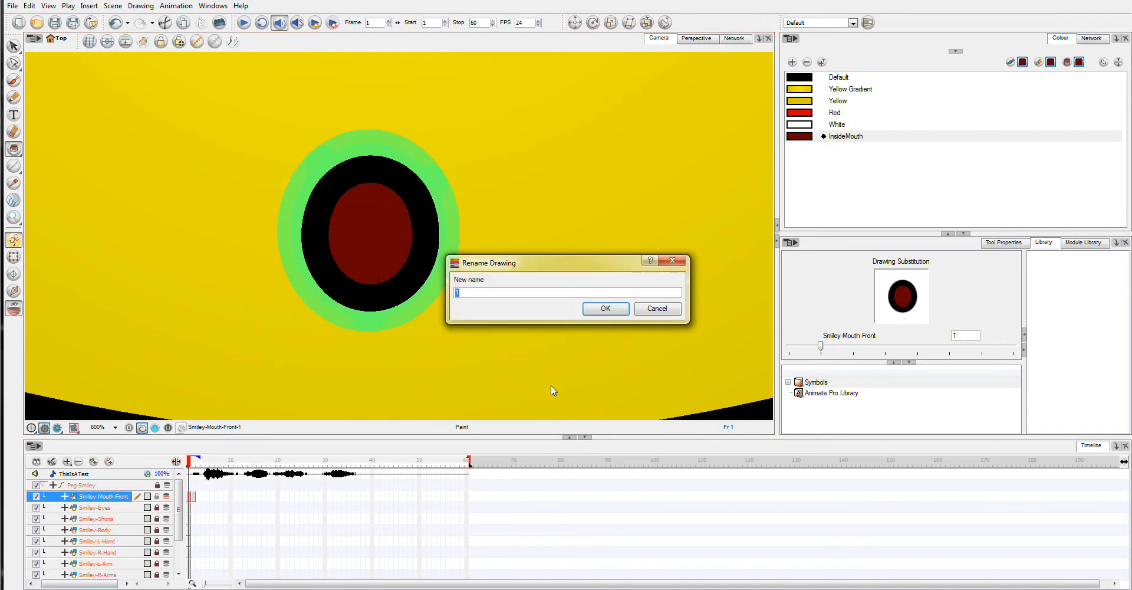
{"action": "left_click", "coordinate": [655, 308]}
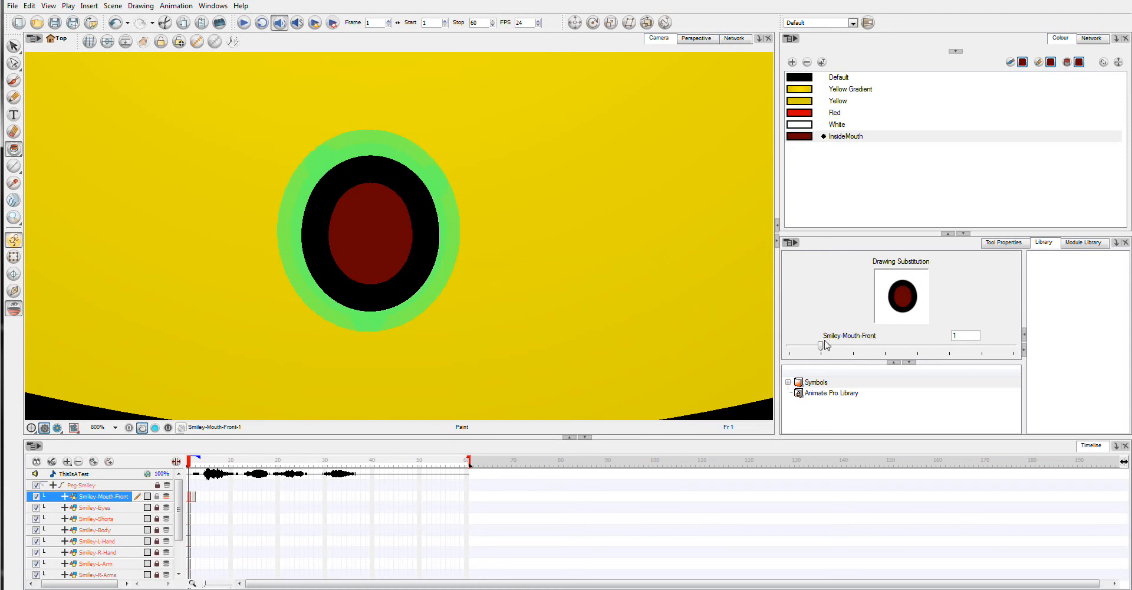
Swap in the wide B mouth, then leave frame 1 as an empty cell
{"action": "left_click_drag", "start_coordinate": [825, 347], "coordinate": [852, 347]}
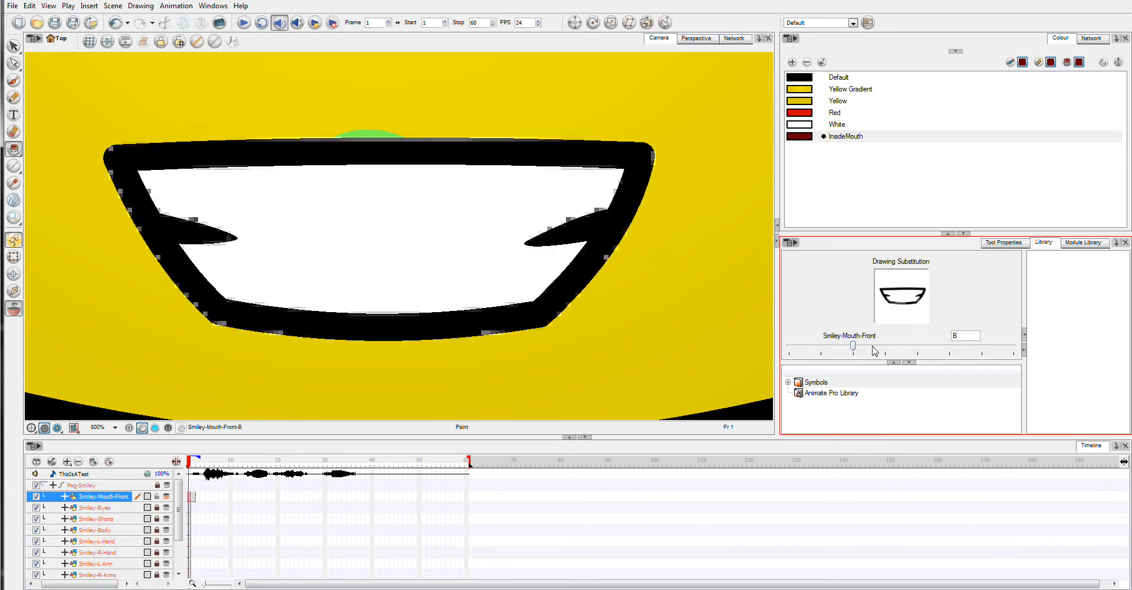
{"action": "left_click_drag", "start_coordinate": [852, 347], "coordinate": [882, 347]}
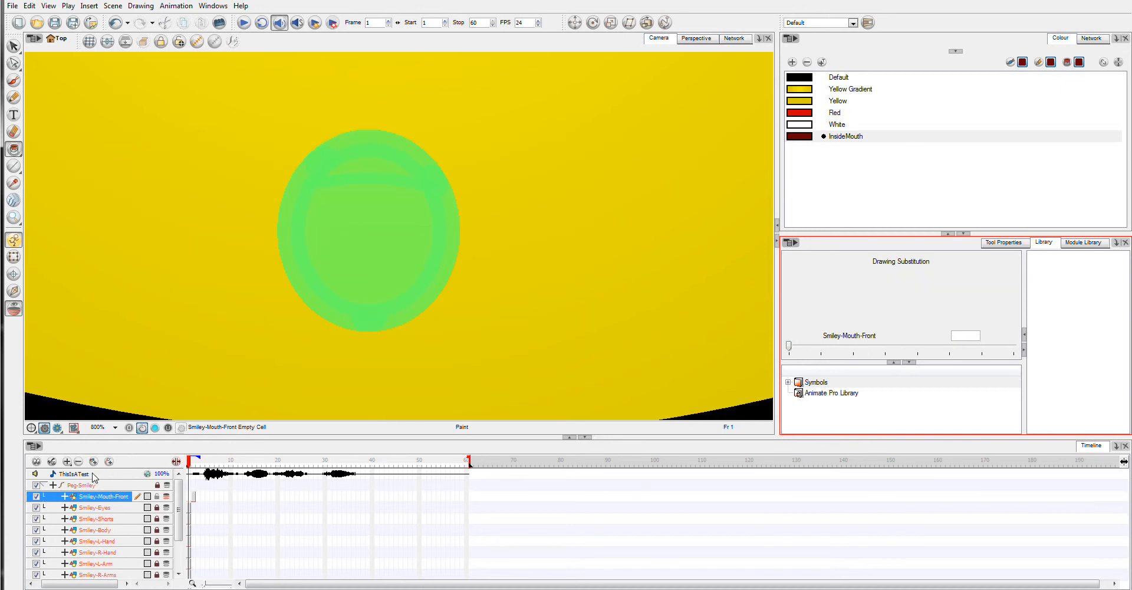
Bring up the sound's lip-sync editor and choose the Rectangle shape tool
{"action": "double_click", "coordinate": [68, 474]}
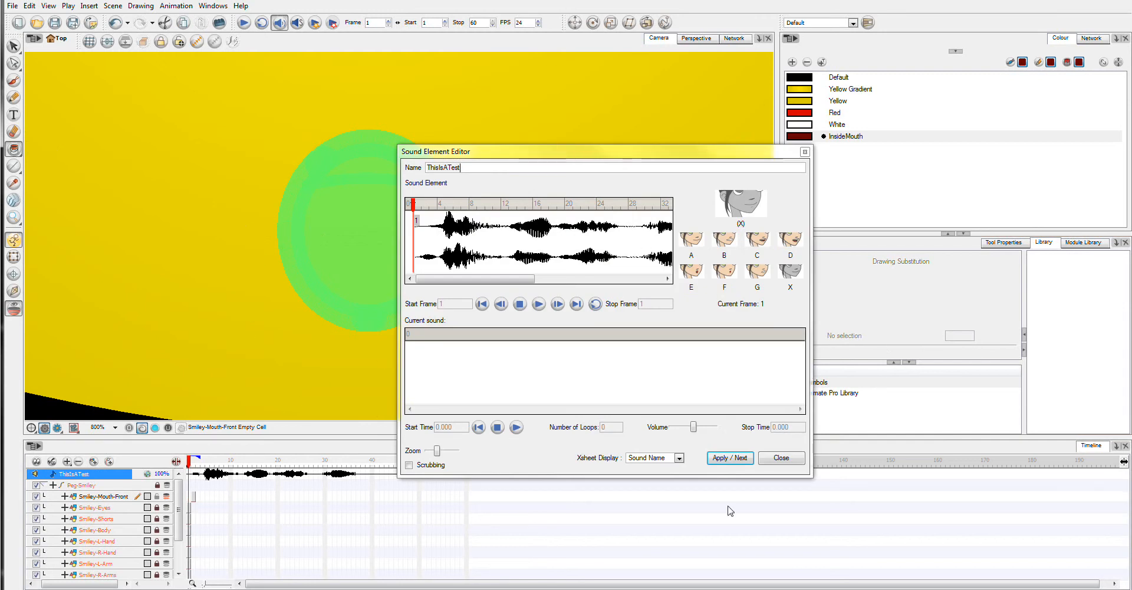
{"action": "mouse_move", "coordinate": [737, 450]}
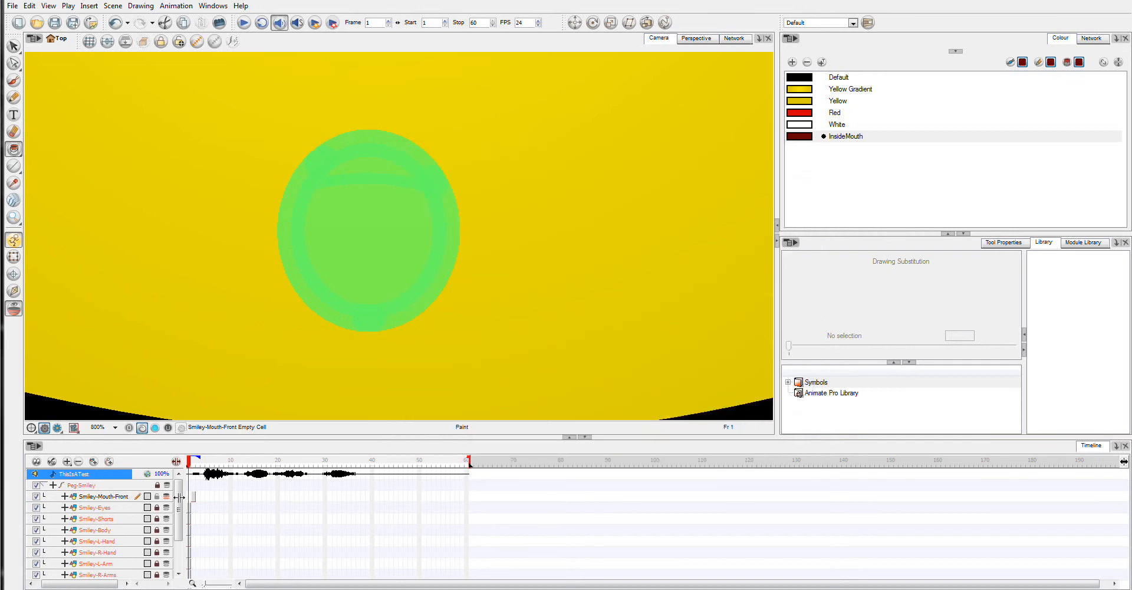
{"action": "mouse_move", "coordinate": [198, 503]}
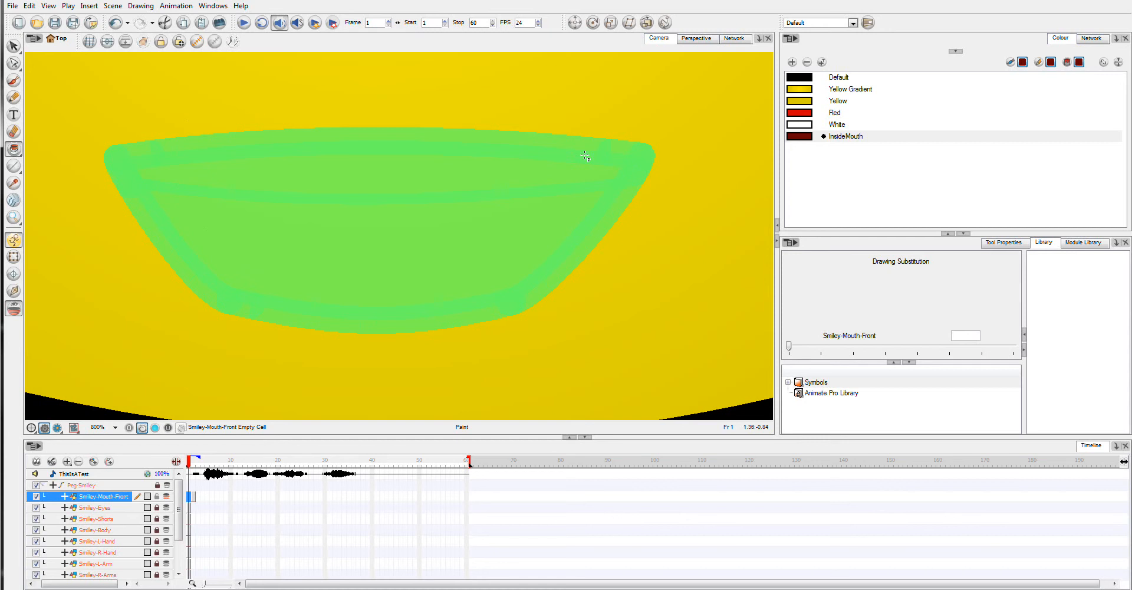
{"action": "mouse_move", "coordinate": [285, 193]}
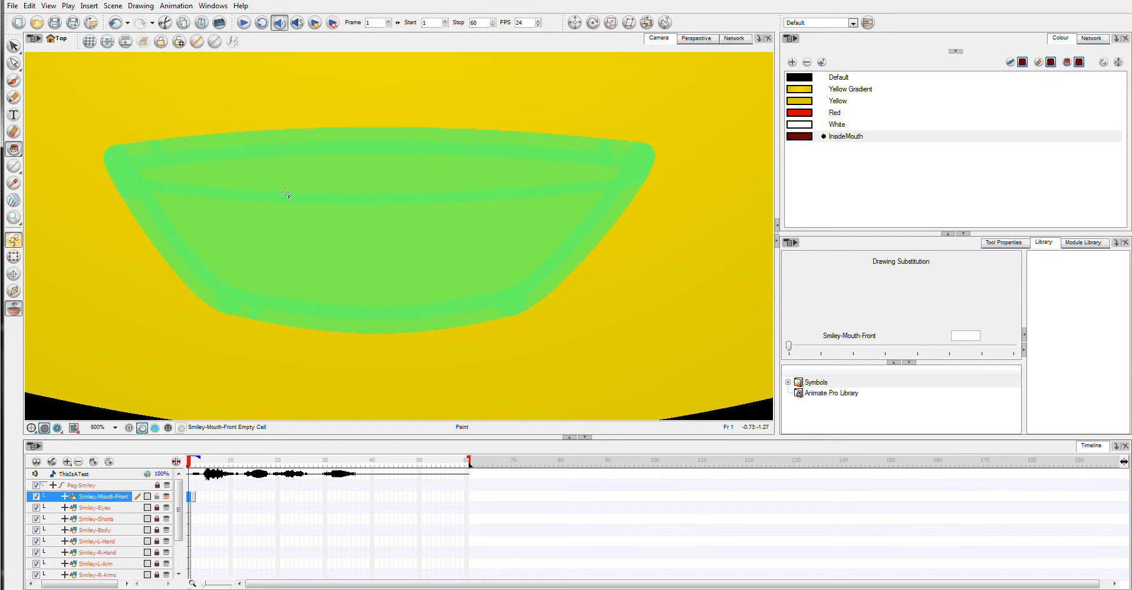
{"action": "left_click", "coordinate": [13, 167]}
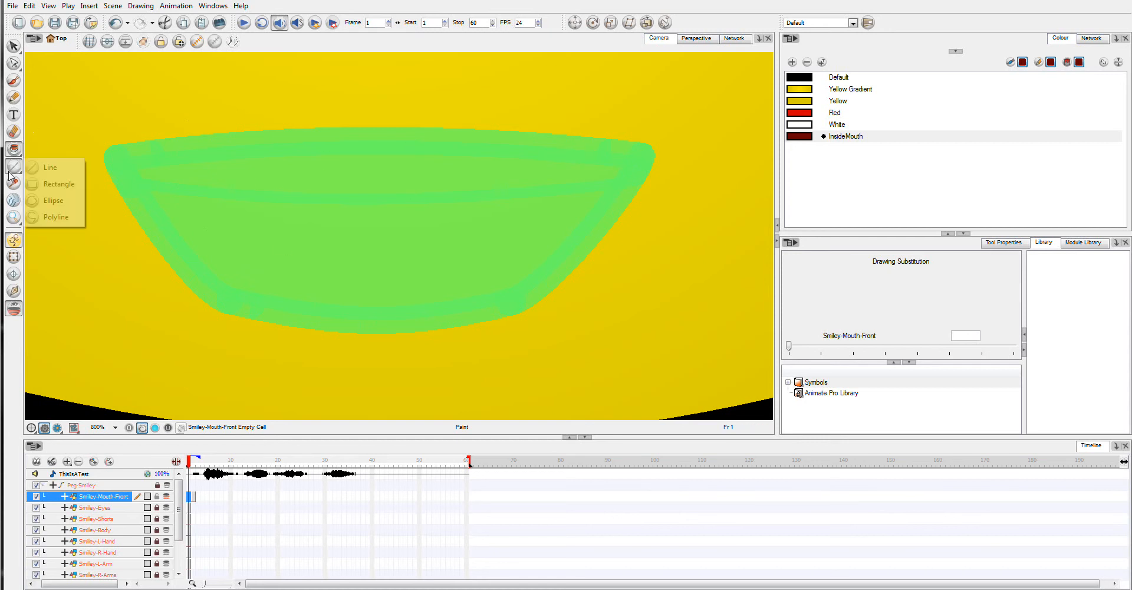
{"action": "left_click", "coordinate": [59, 183]}
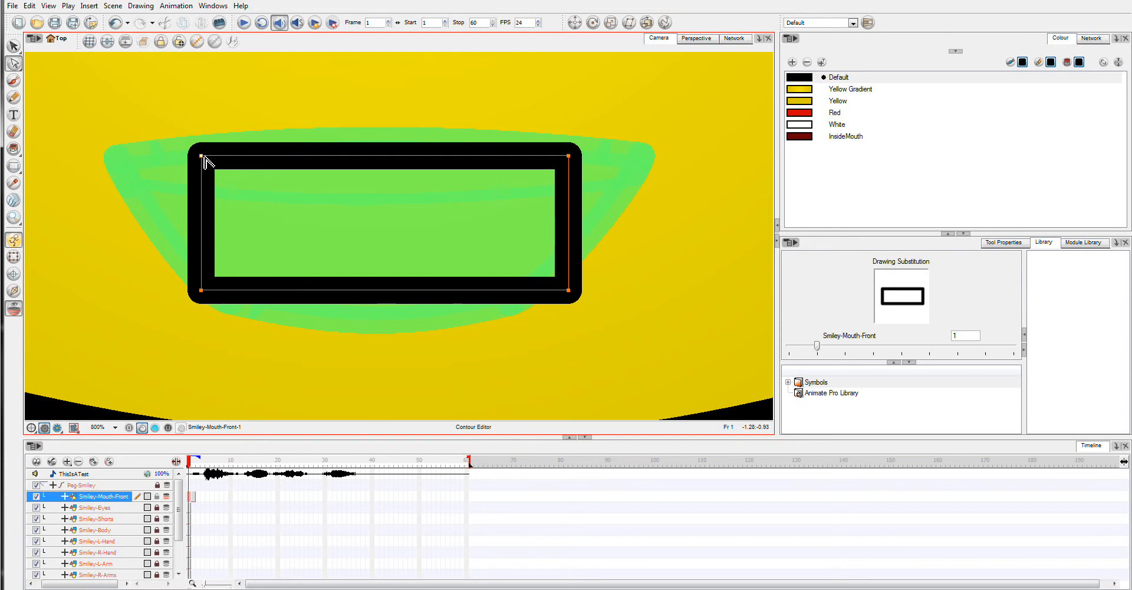
Drag a corner of the rectangular mouth outline toward the curved green guide
{"action": "left_click_drag", "start_coordinate": [197, 155], "coordinate": [187, 157]}
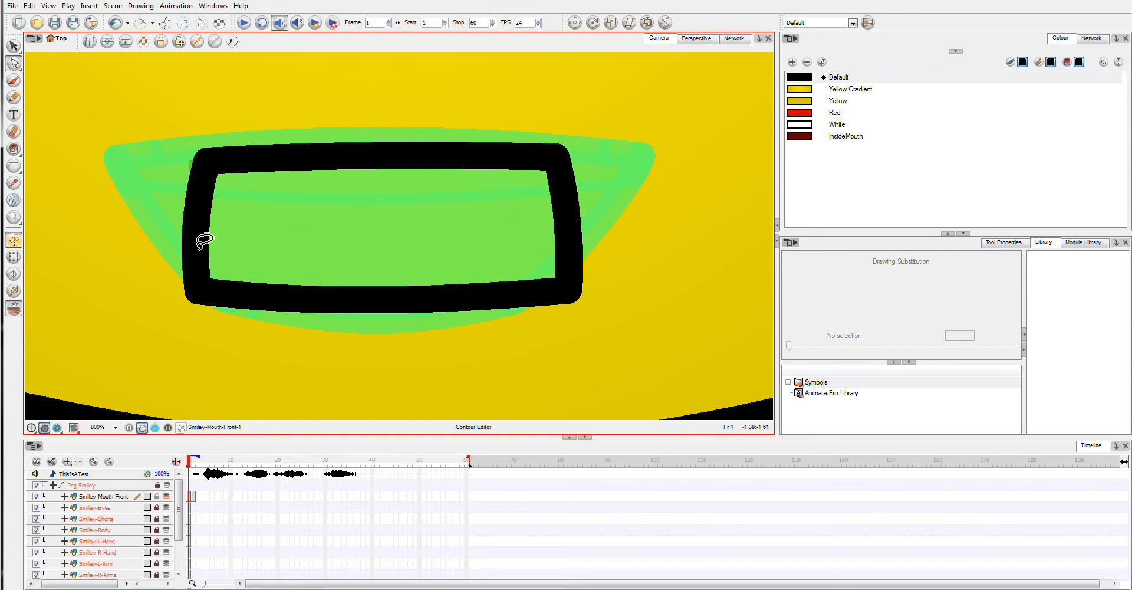
{"action": "mouse_move", "coordinate": [404, 215]}
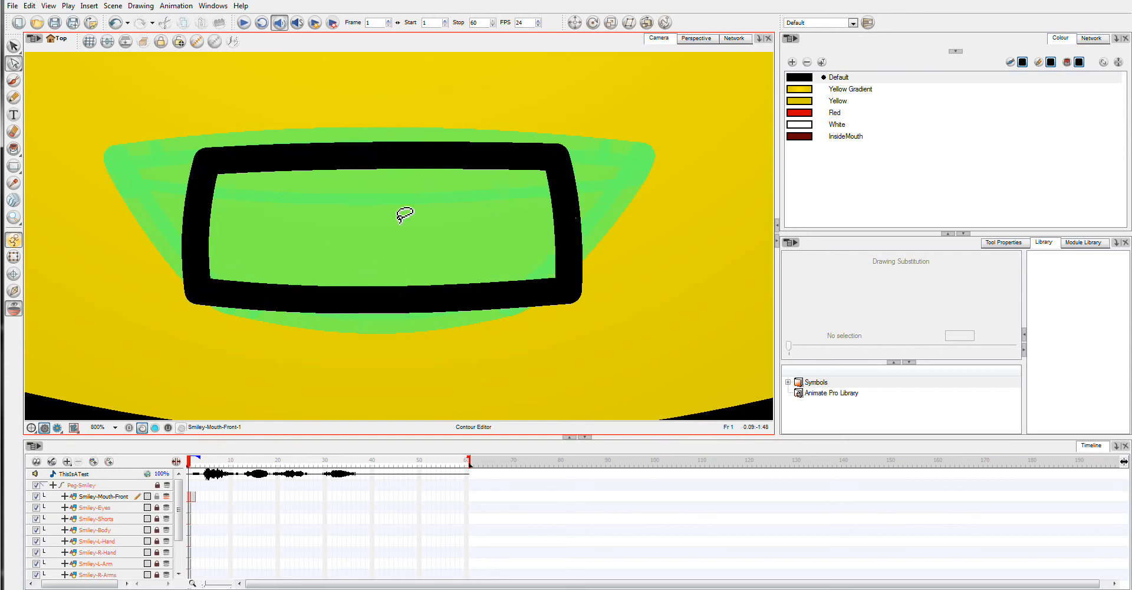
With the Line tool, draw two slanted strokes rising from the mouth's bottom edge
{"action": "left_click", "coordinate": [14, 167]}
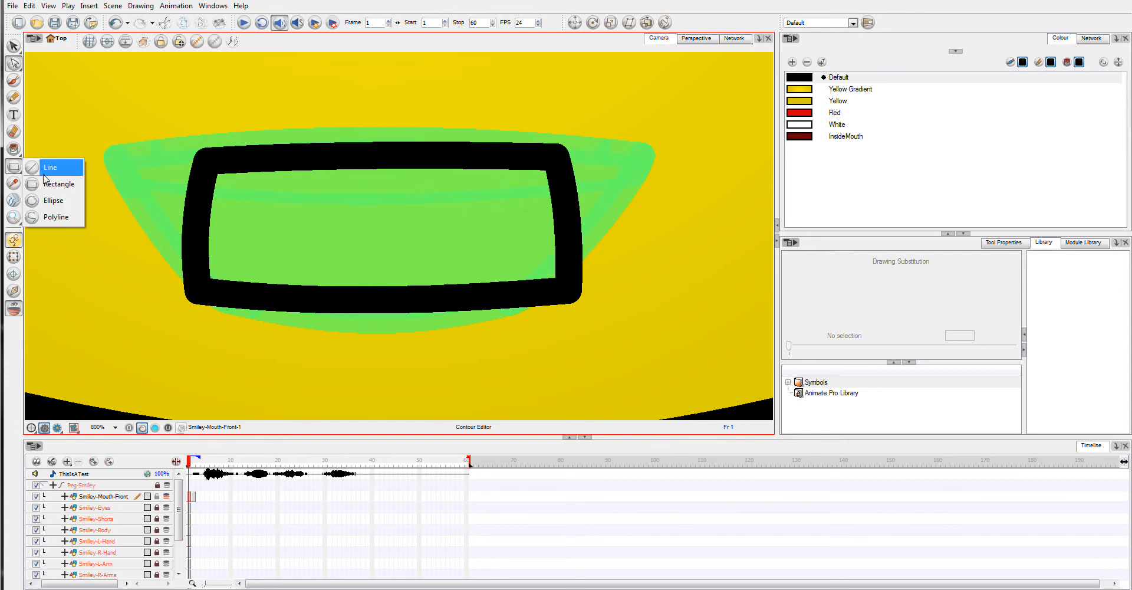
{"action": "left_click", "coordinate": [60, 183]}
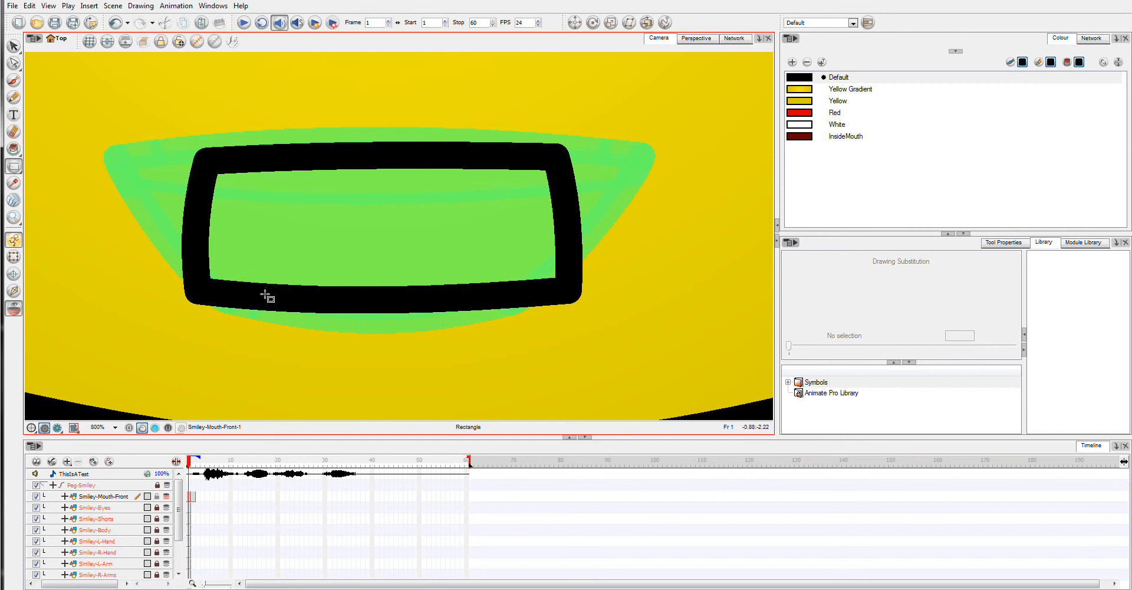
{"action": "mouse_move", "coordinate": [311, 302]}
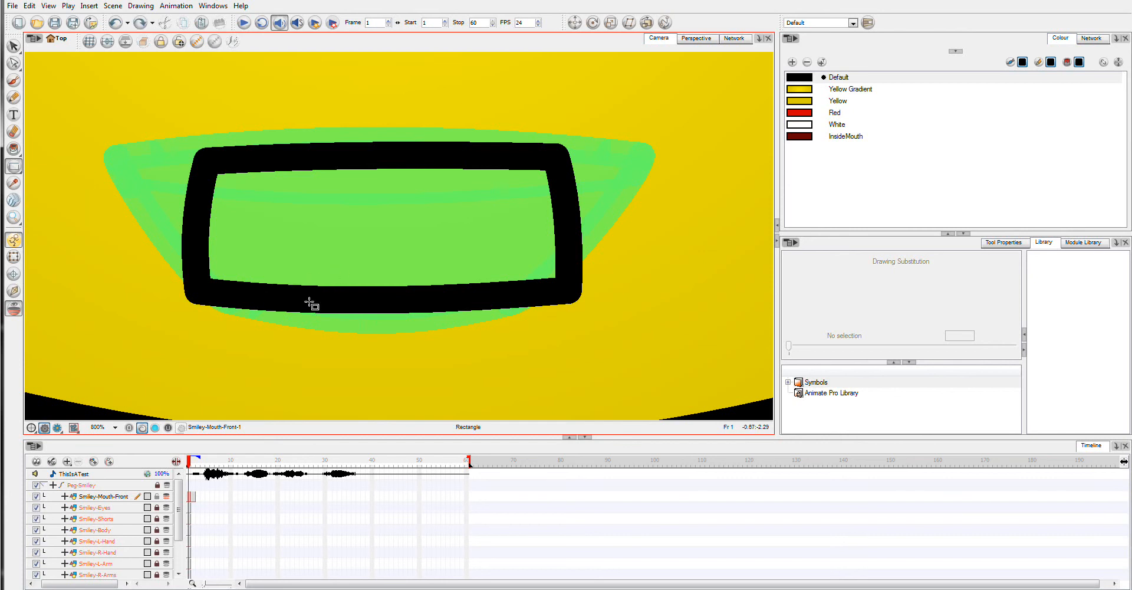
{"action": "mouse_move", "coordinate": [112, 228]}
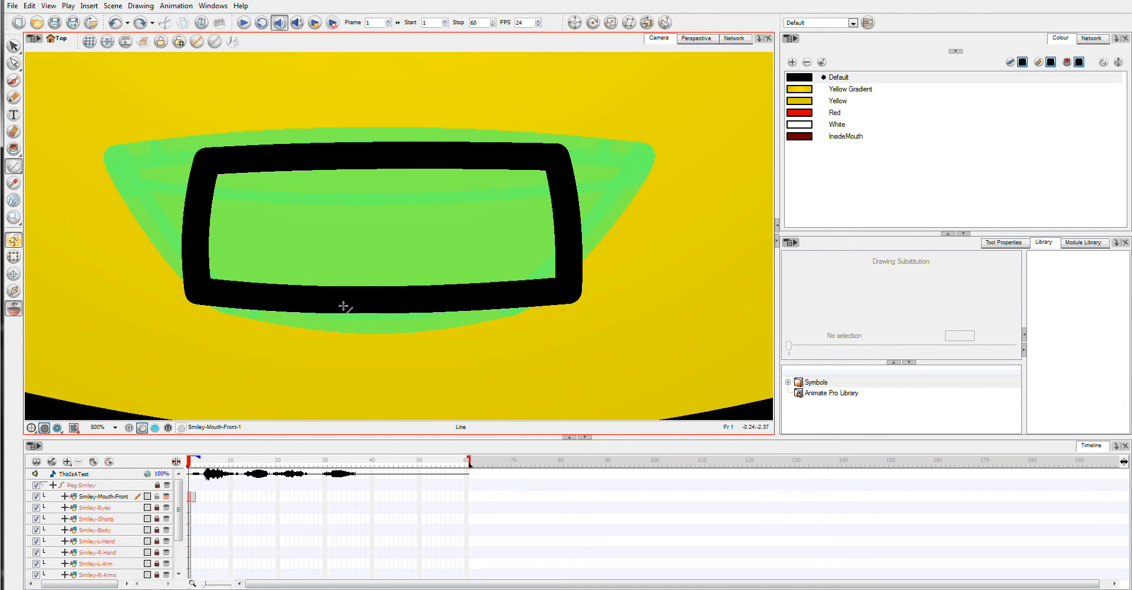
{"action": "left_click_drag", "start_coordinate": [303, 303], "coordinate": [350, 263]}
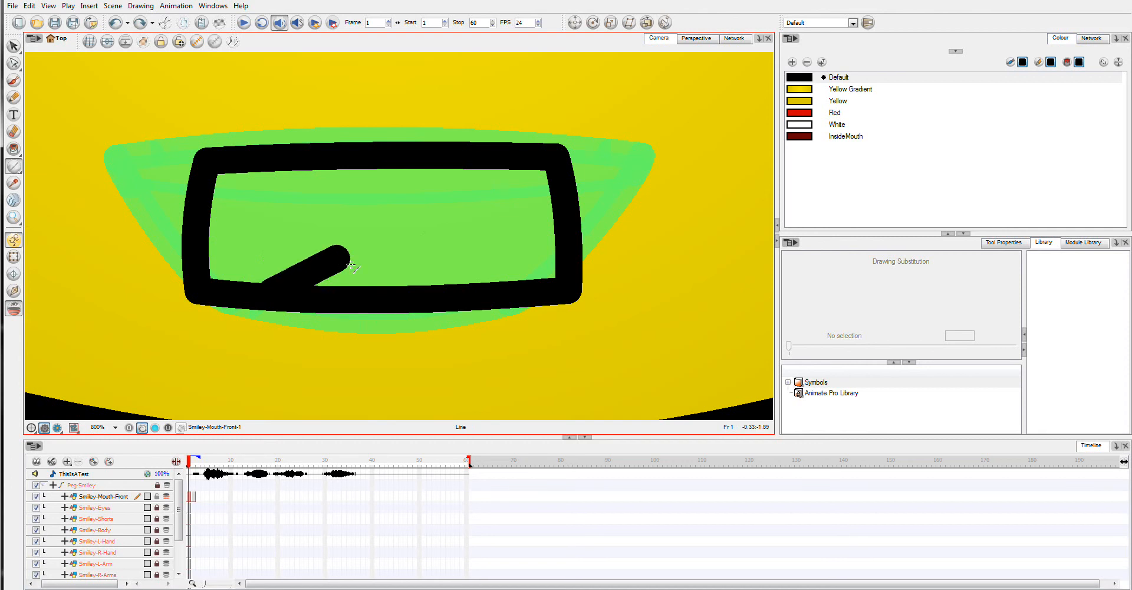
{"action": "left_click_drag", "start_coordinate": [350, 266], "coordinate": [470, 252]}
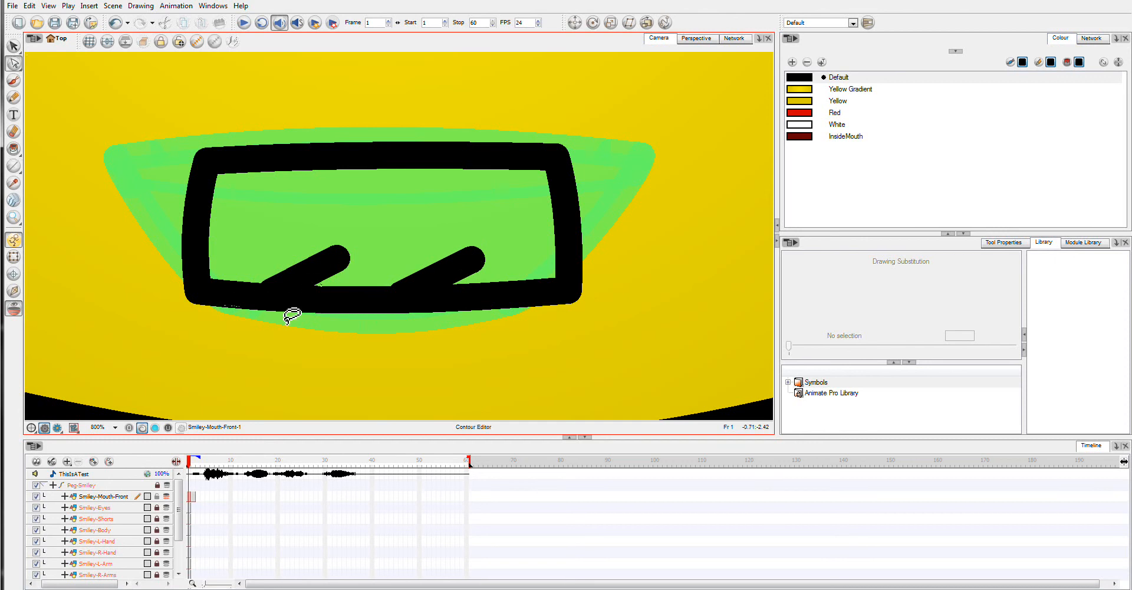
{"action": "mouse_move", "coordinate": [376, 278]}
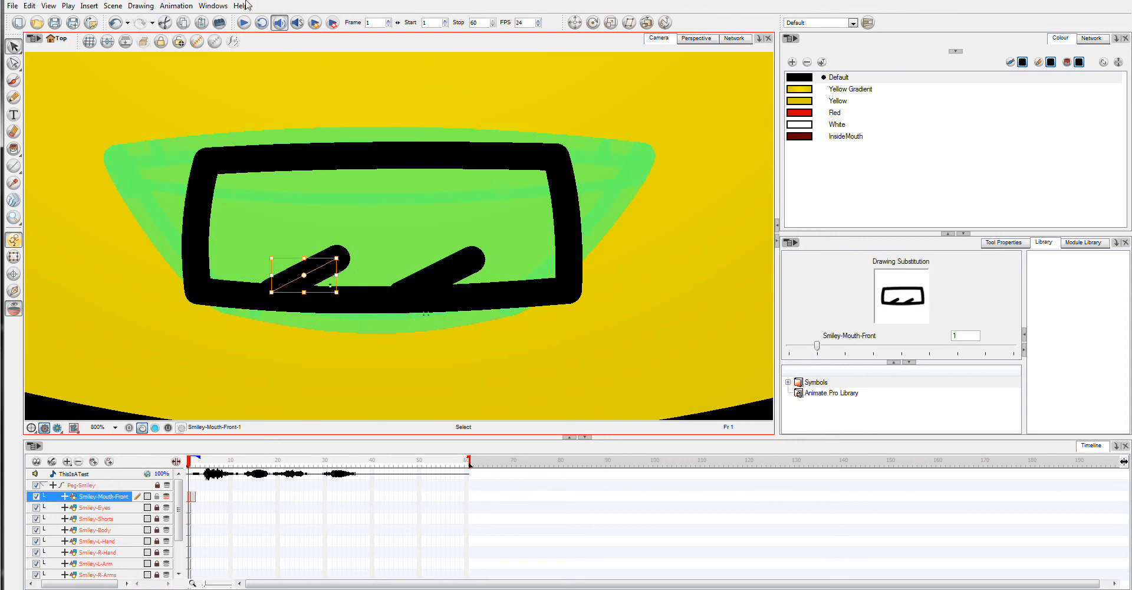
Select both slanted strokes and adjust outline points to taper them into curved teeth
{"action": "left_click", "coordinate": [141, 6]}
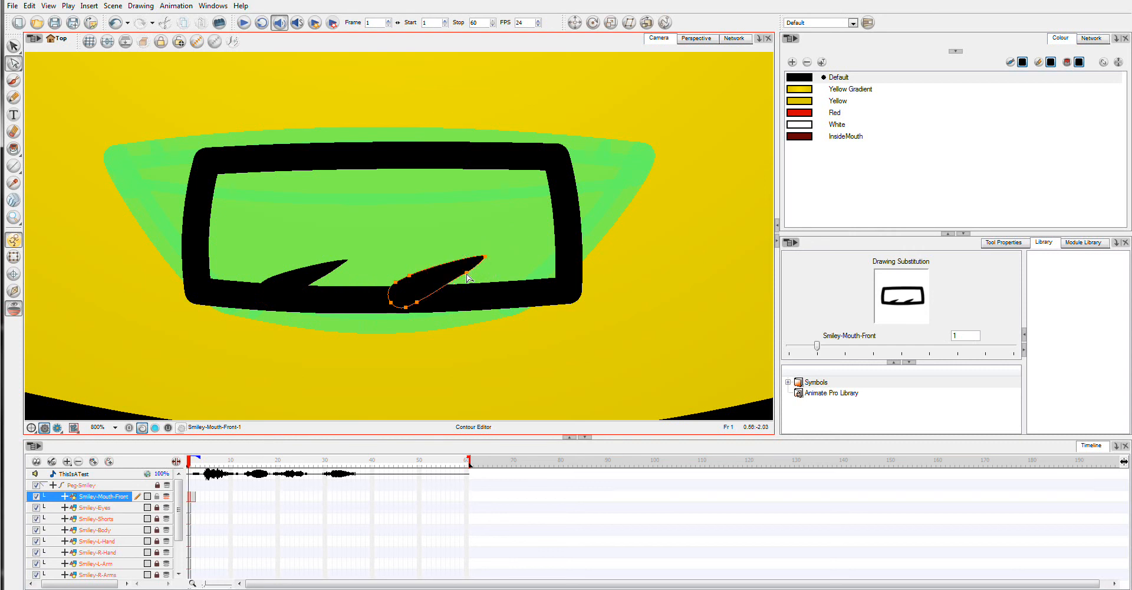
{"action": "left_click", "coordinate": [836, 125]}
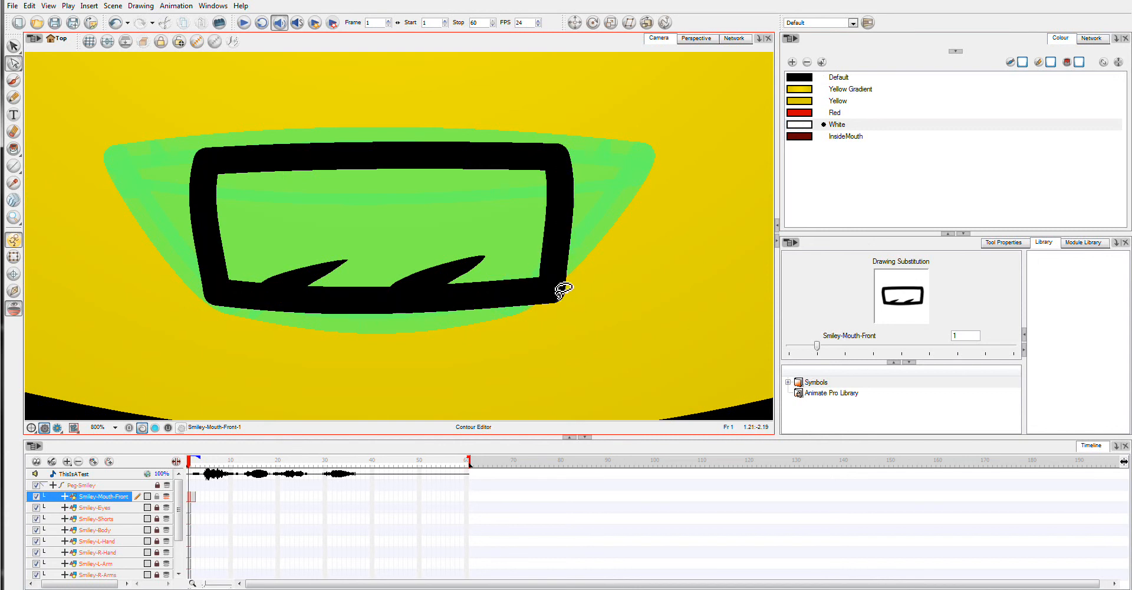
{"action": "left_click", "coordinate": [564, 290]}
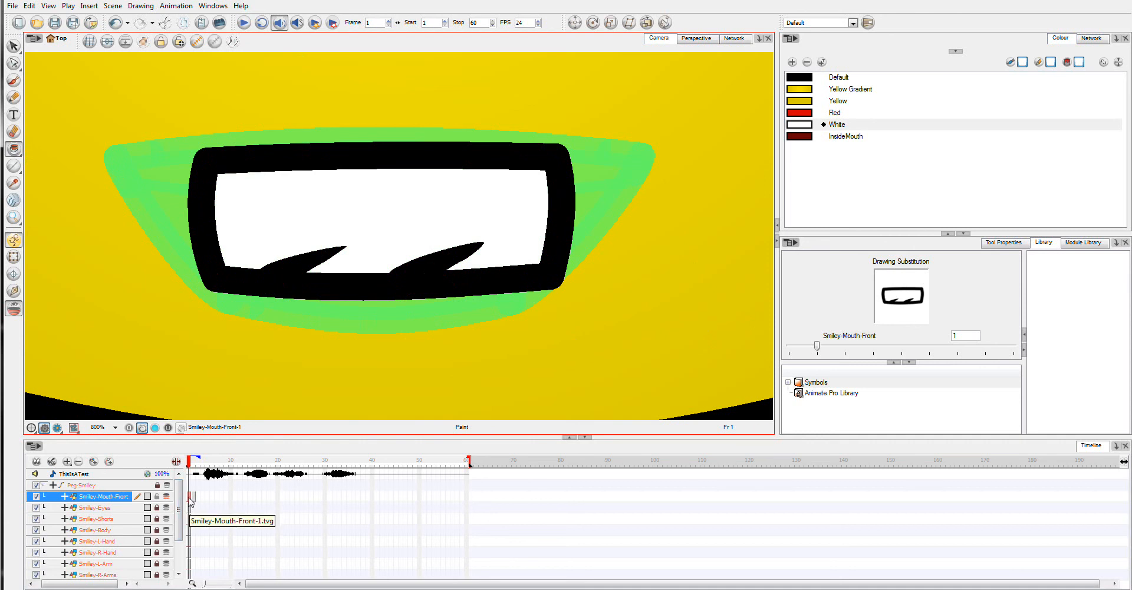
Duplicate the white toothy mouth drawing from the mouth layer's cell menu
{"action": "right_click", "coordinate": [191, 479]}
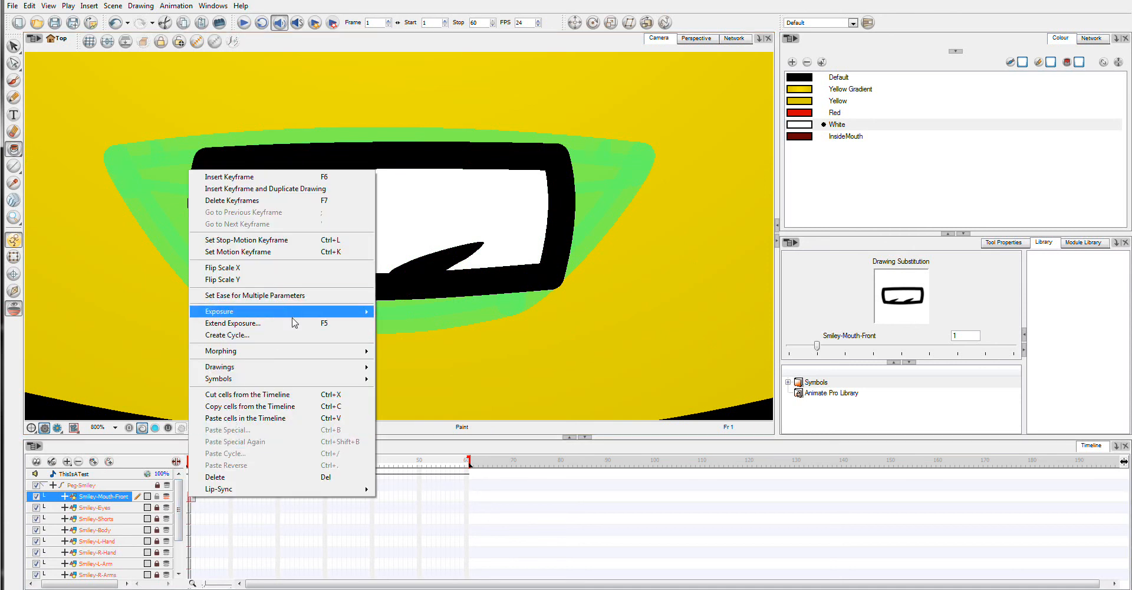
{"action": "mouse_move", "coordinate": [220, 366]}
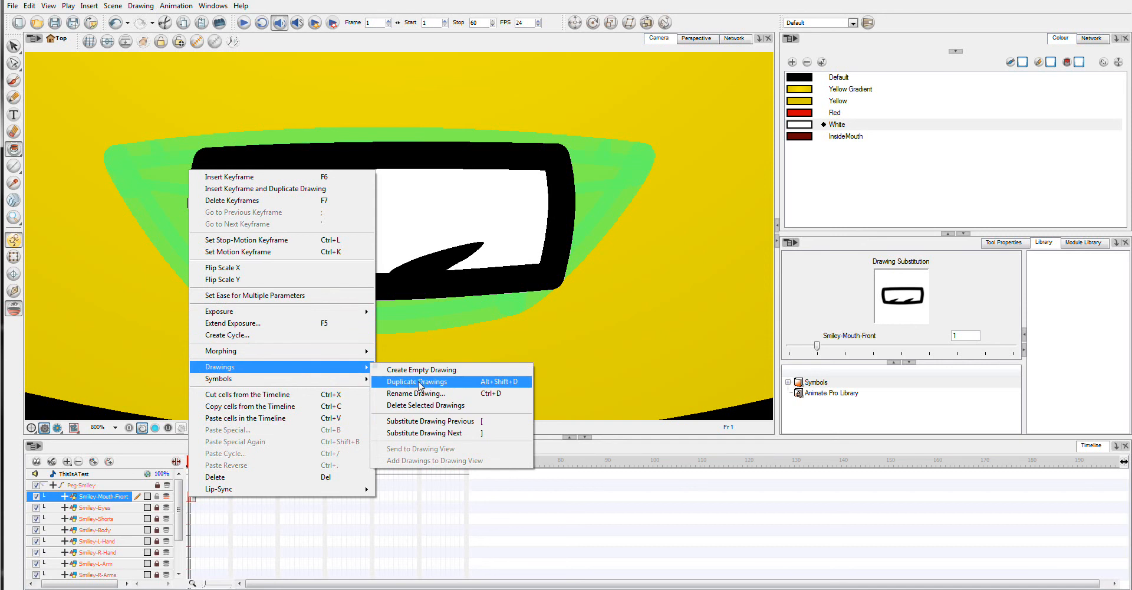
{"action": "left_click", "coordinate": [418, 393]}
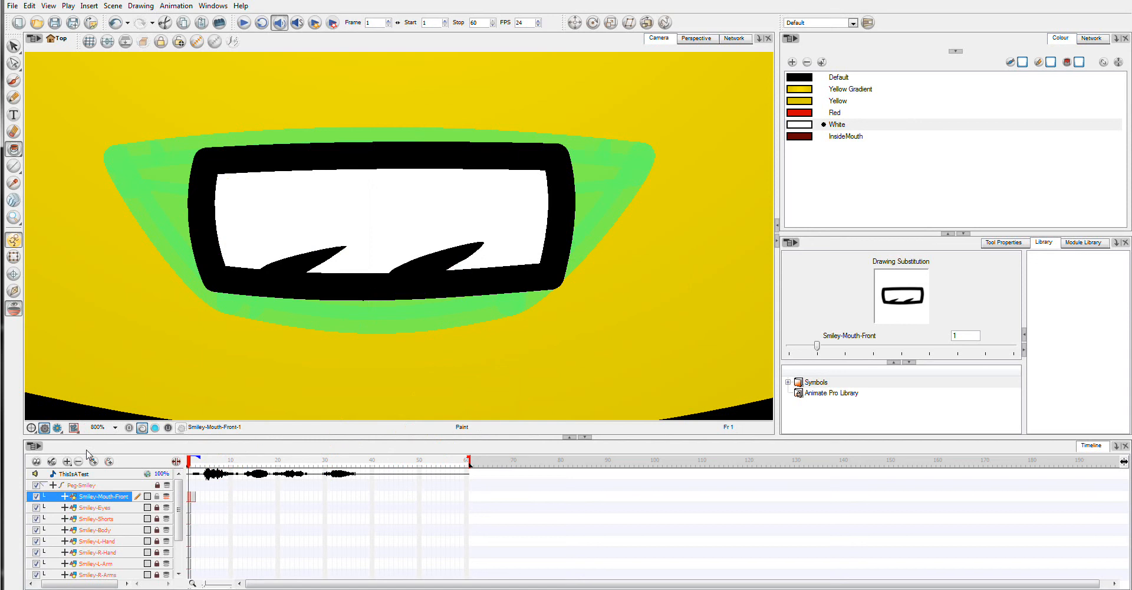
Fit the camera view to the whole Smiley character wearing mouth drawing G
{"action": "left_click", "coordinate": [113, 428]}
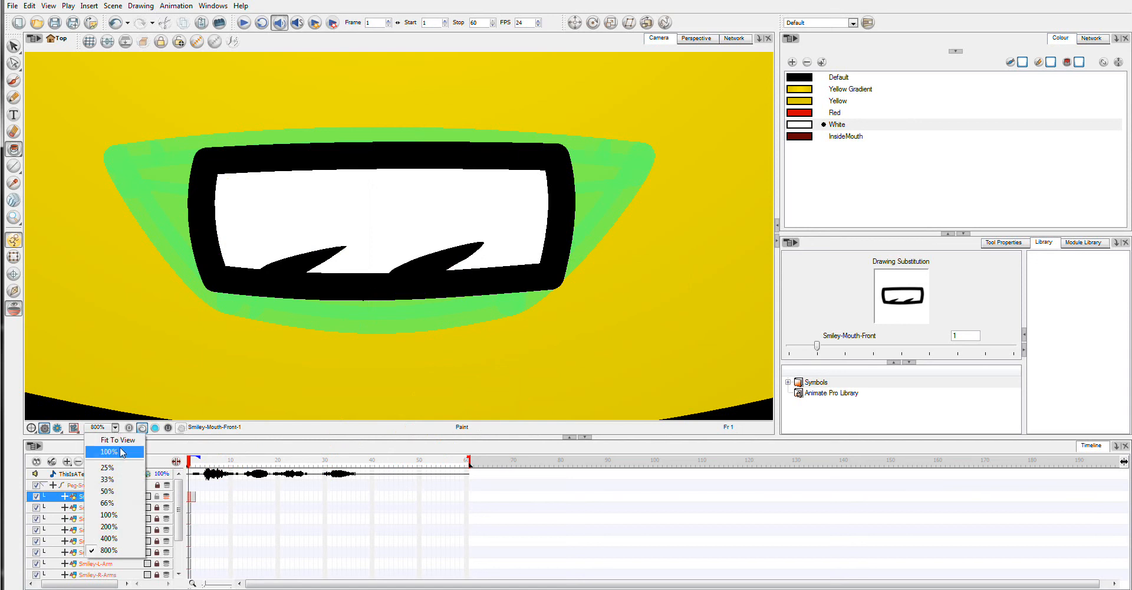
{"action": "left_click", "coordinate": [116, 439]}
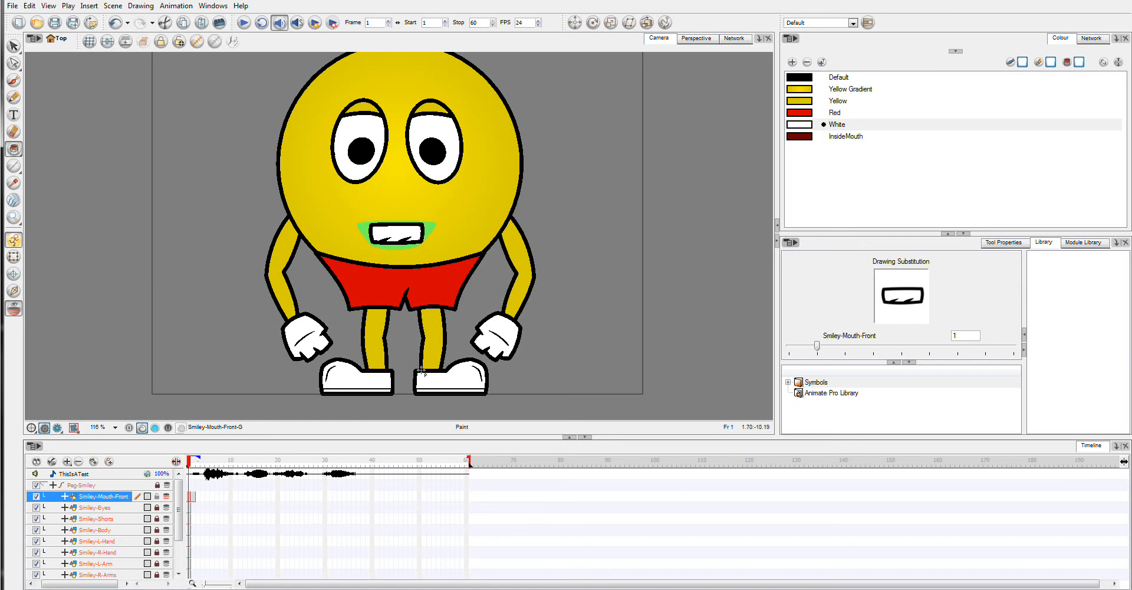
{"action": "mouse_move", "coordinate": [258, 315]}
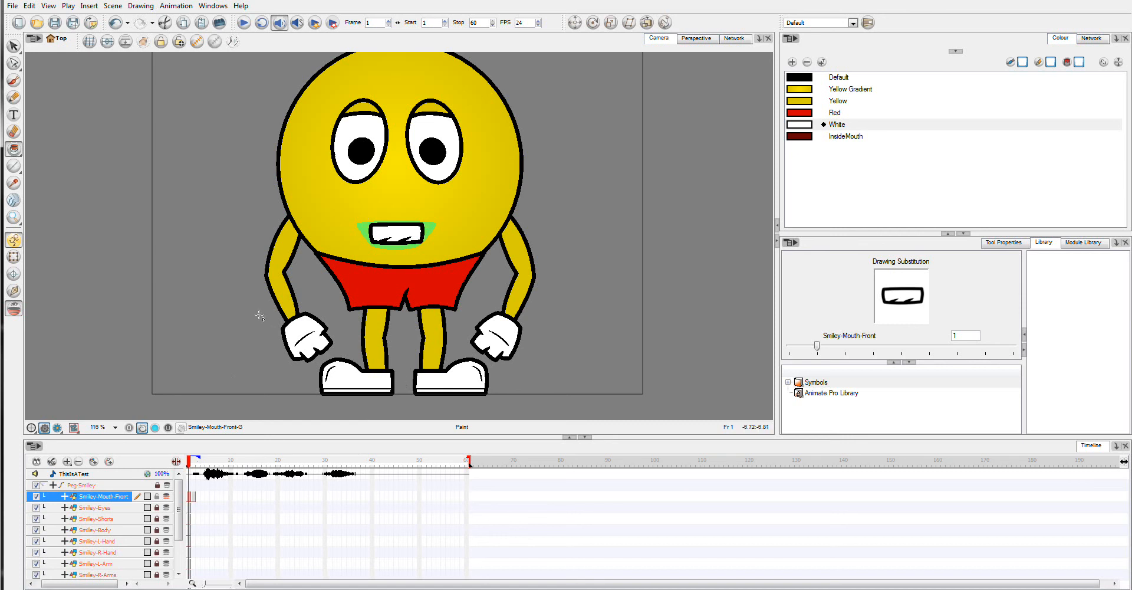
{"action": "mouse_move", "coordinate": [351, 237]}
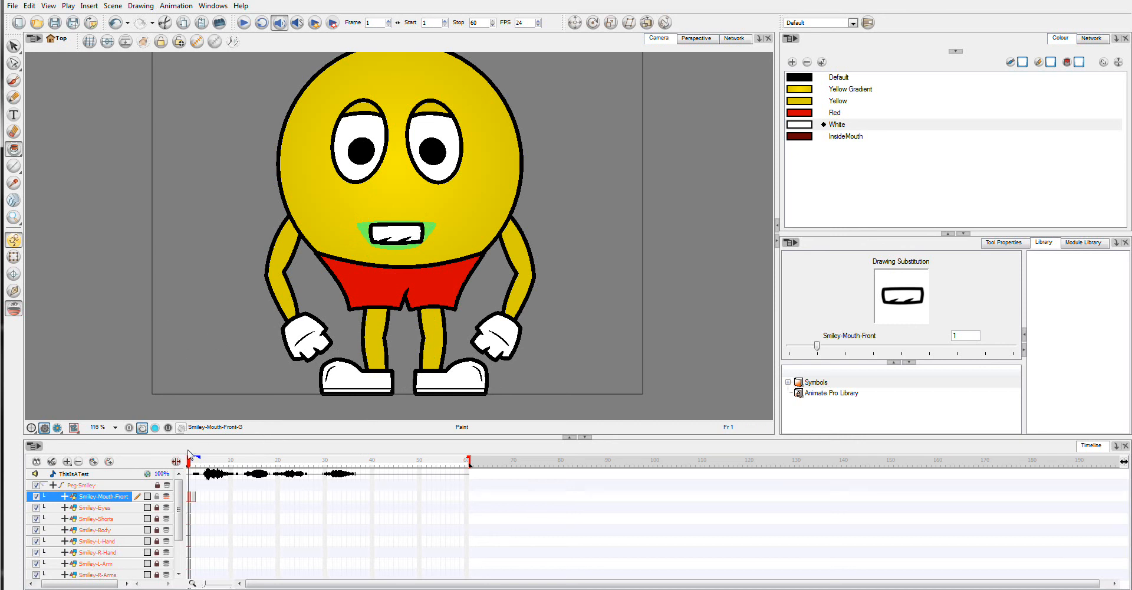
{"action": "mouse_move", "coordinate": [836, 393]}
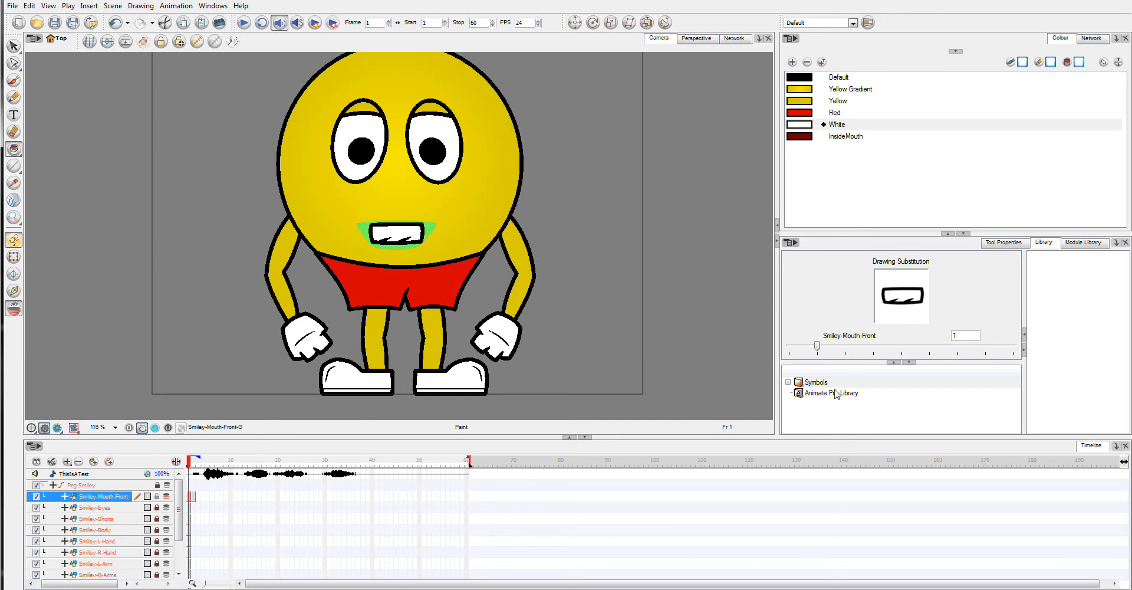
{"action": "left_click_drag", "start_coordinate": [817, 346], "coordinate": [788, 347]}
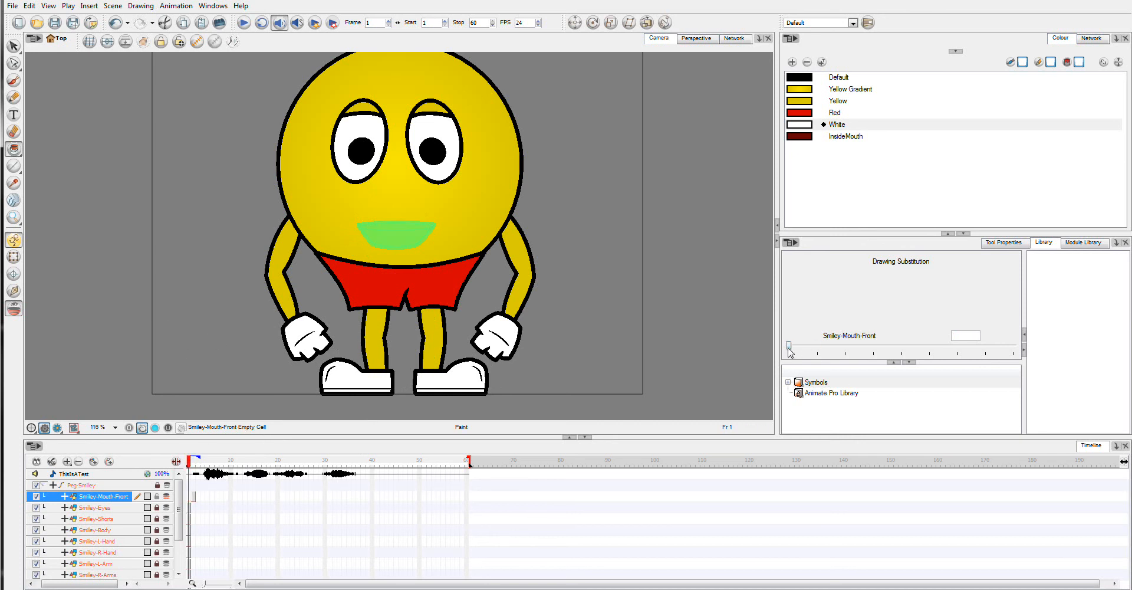
{"action": "left_click_drag", "start_coordinate": [789, 347], "coordinate": [842, 350]}
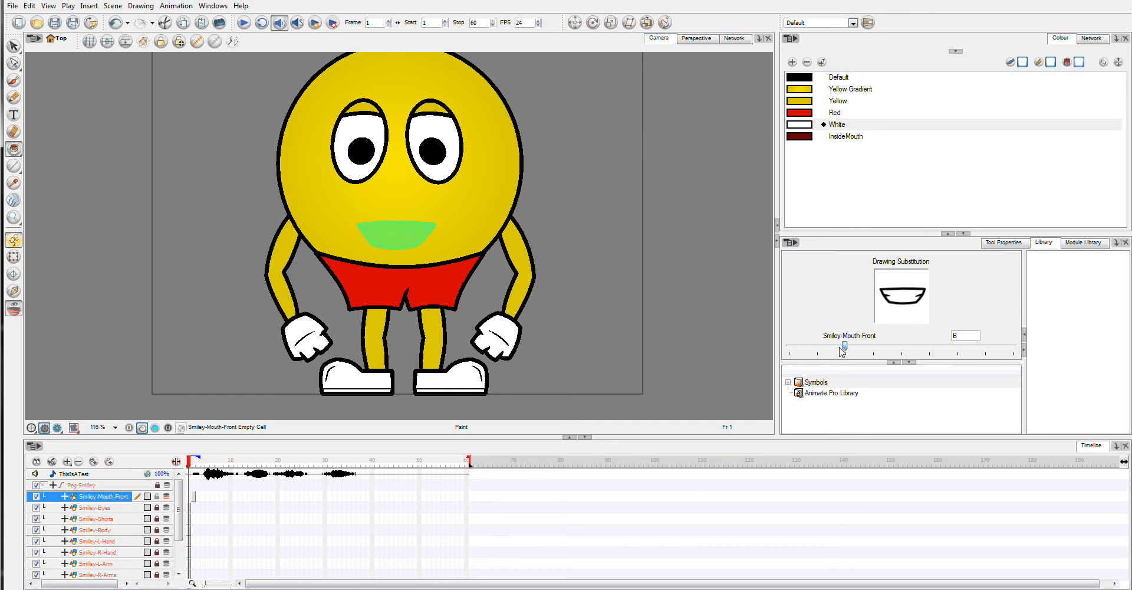
{"action": "left_click_drag", "start_coordinate": [842, 346], "coordinate": [845, 347]}
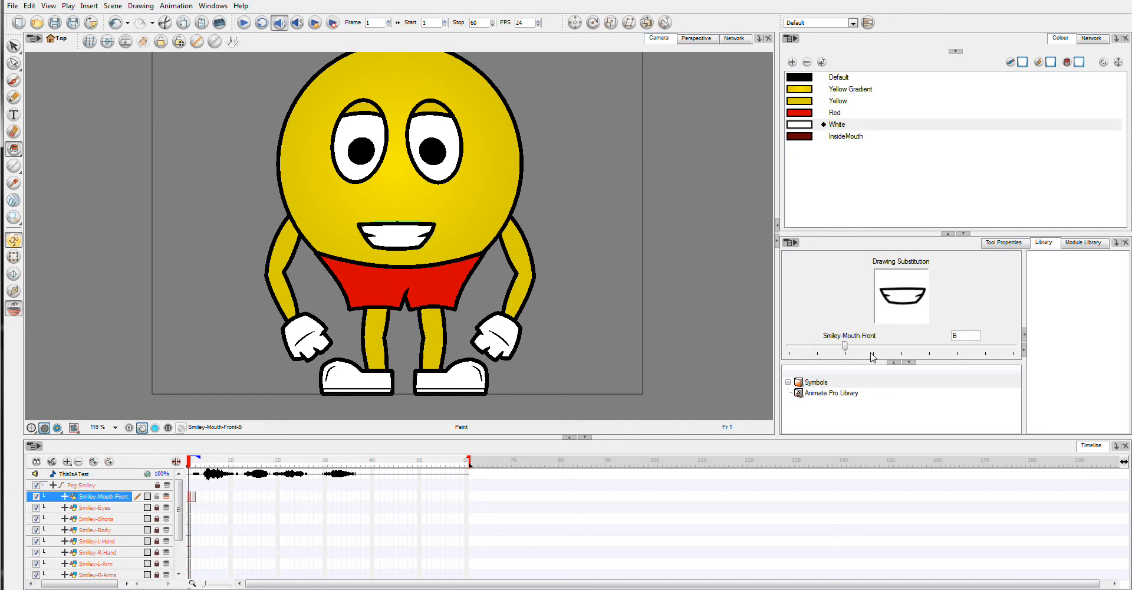
{"action": "left_click_drag", "start_coordinate": [846, 346], "coordinate": [930, 347]}
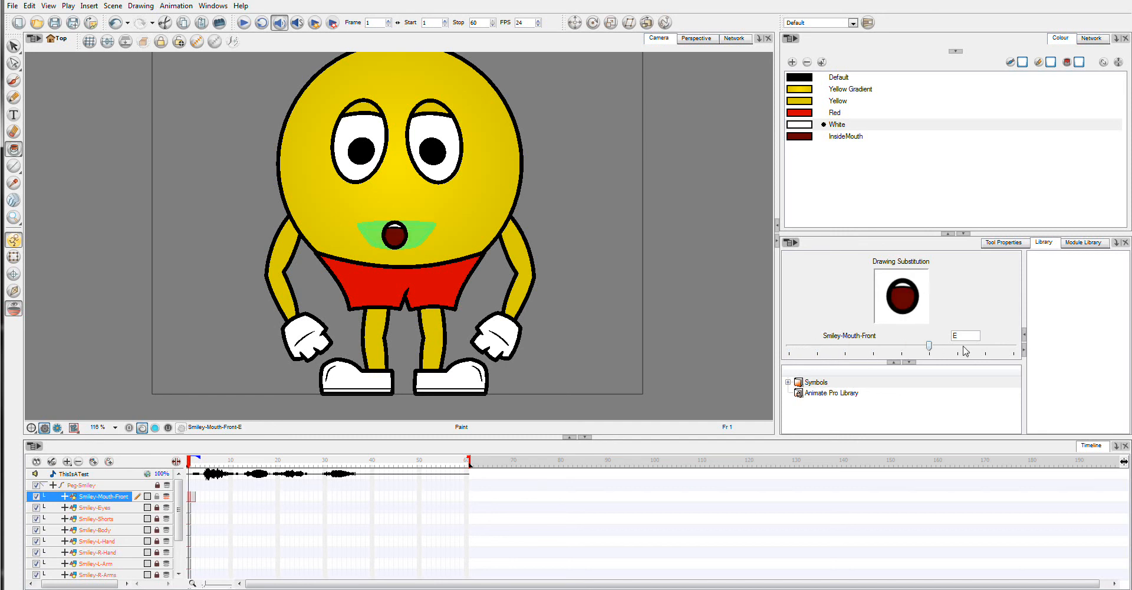
{"action": "left_click_drag", "start_coordinate": [930, 346], "coordinate": [1006, 345]}
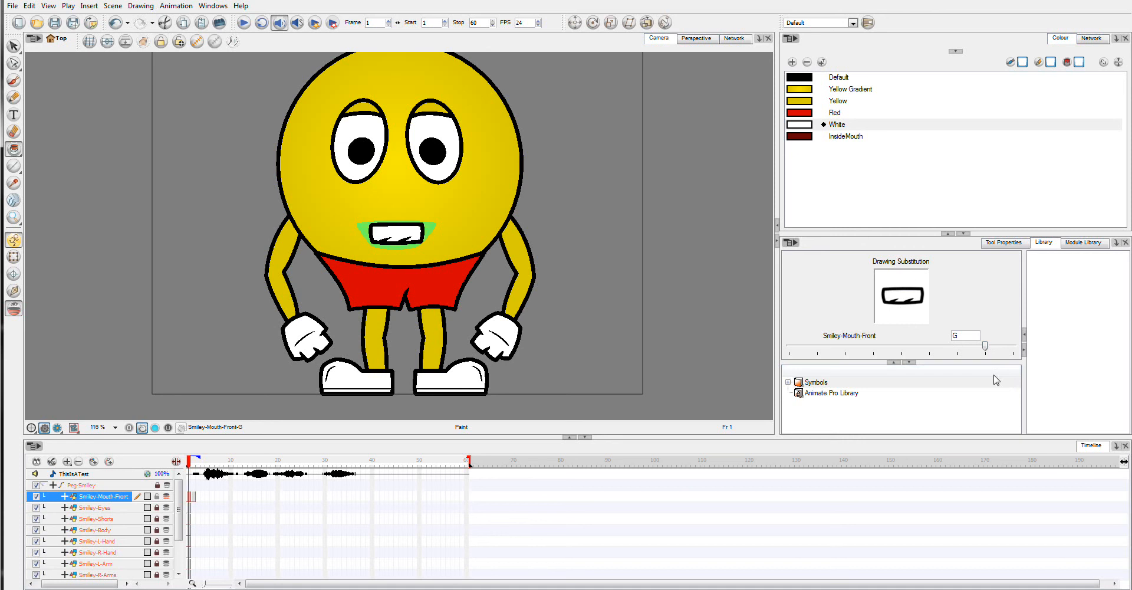